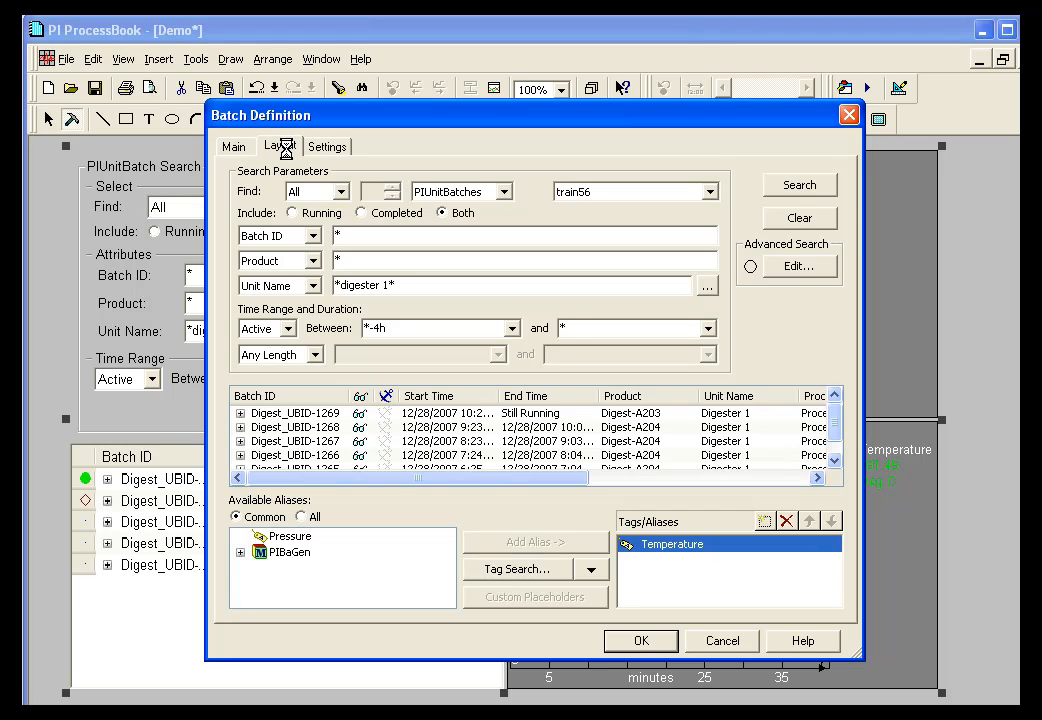
Show the batch definition's Layout settings with panels, trends and preview.
left_click(280, 146)
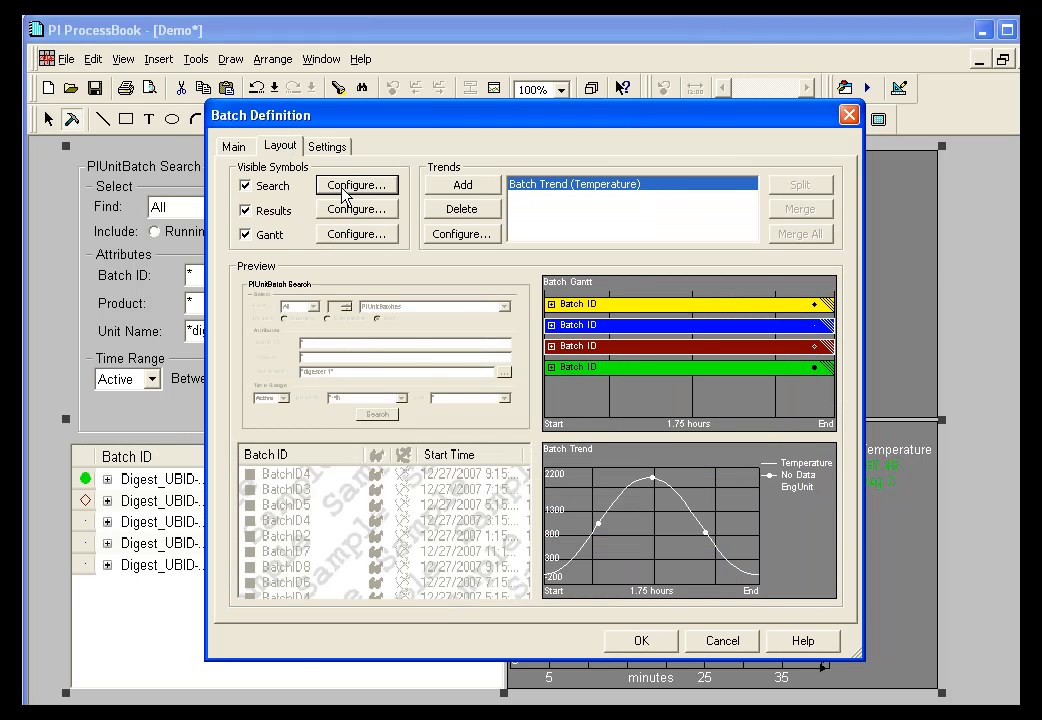
In Configure Search, turn off Time Range and turn on the Filter section.
left_click(356, 184)
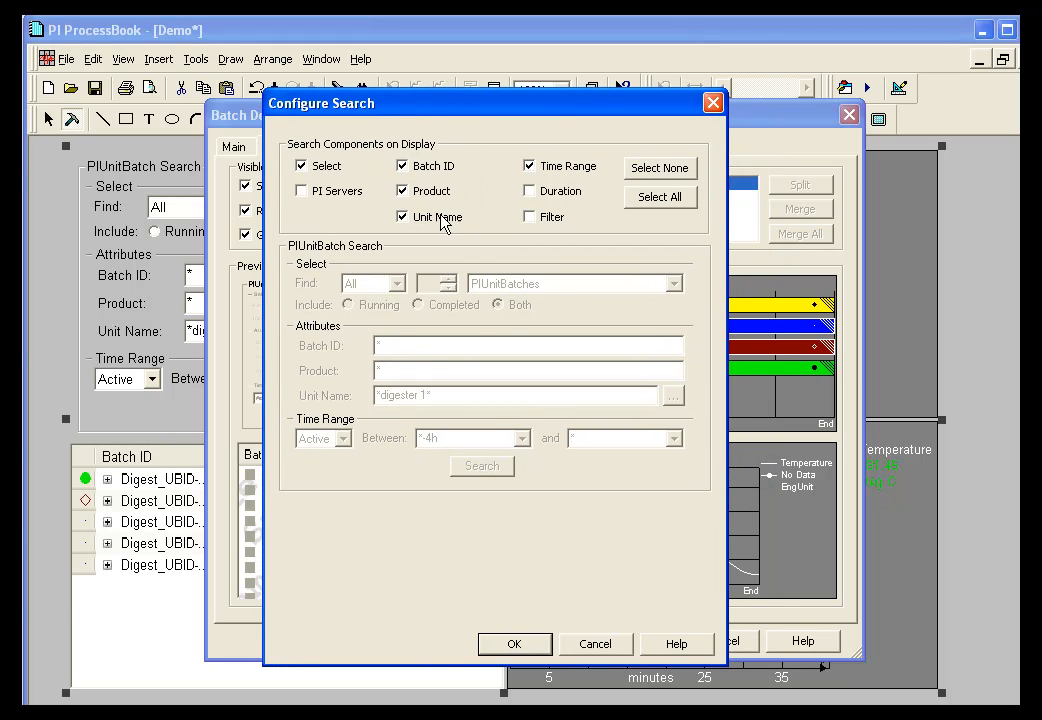
mouse_move(480, 222)
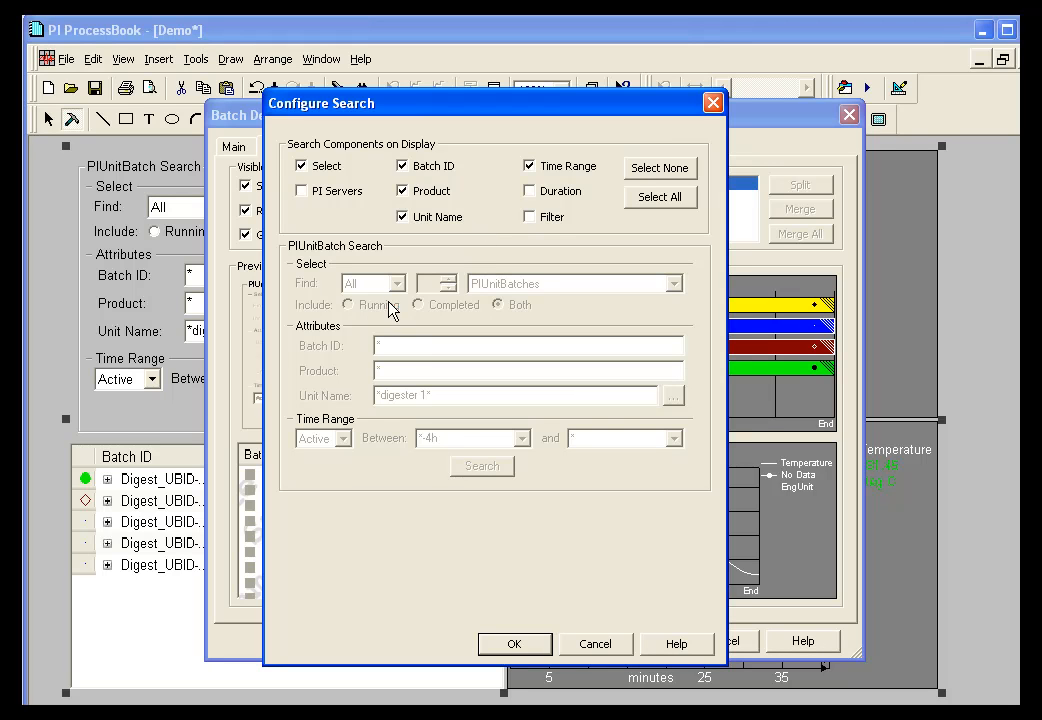
mouse_move(456, 336)
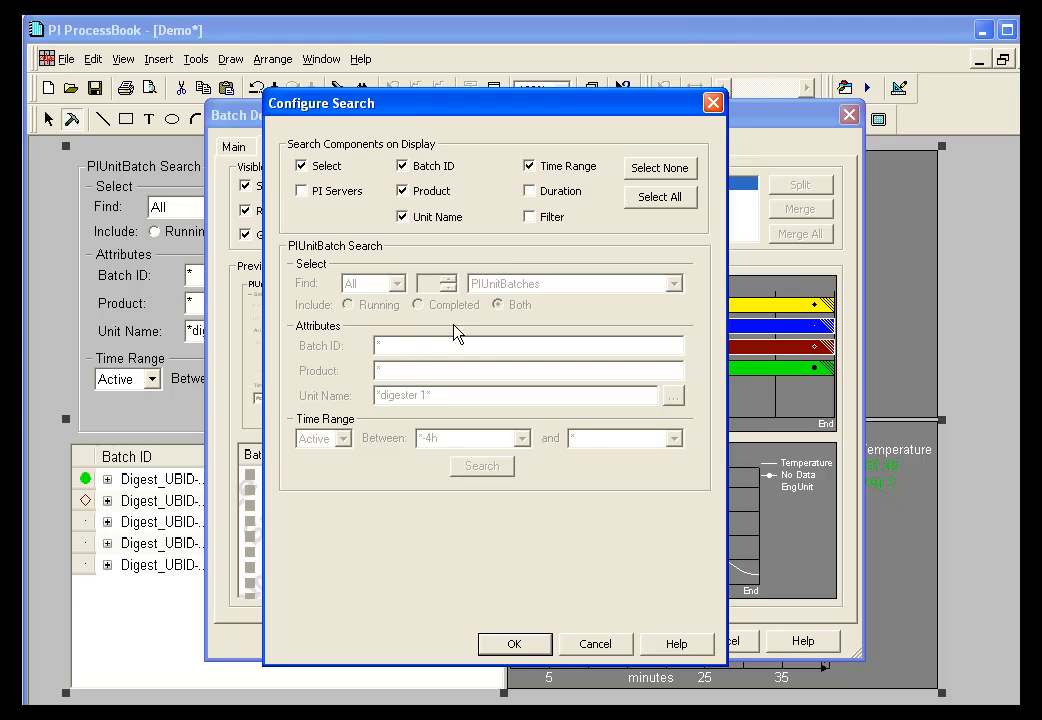
left_click(528, 166)
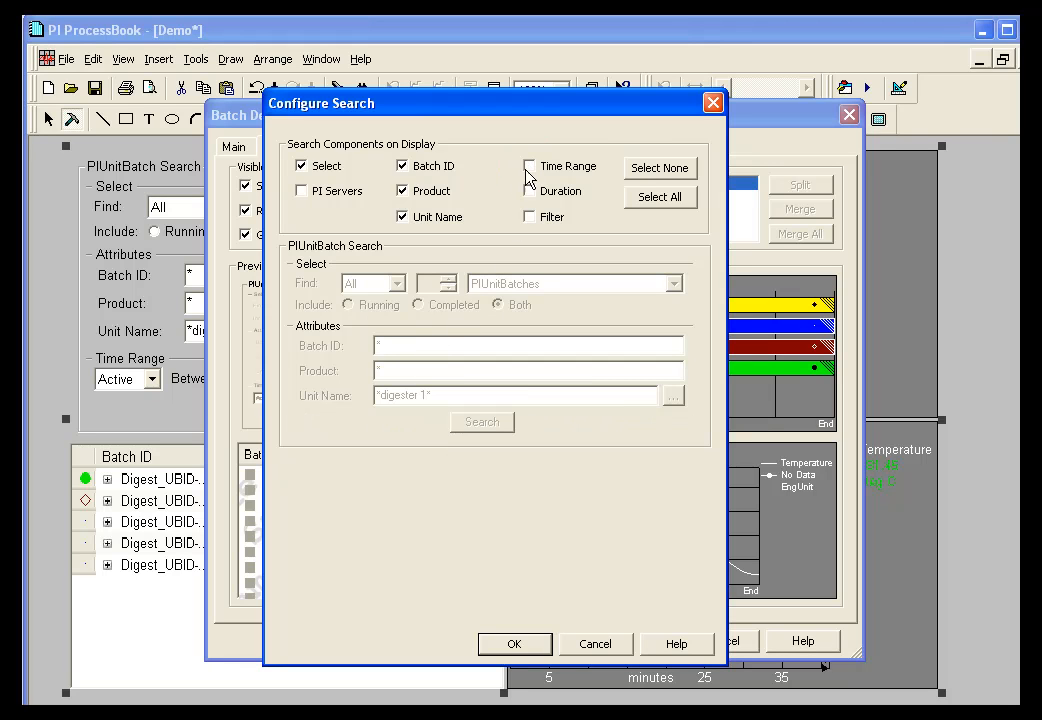
mouse_move(530, 178)
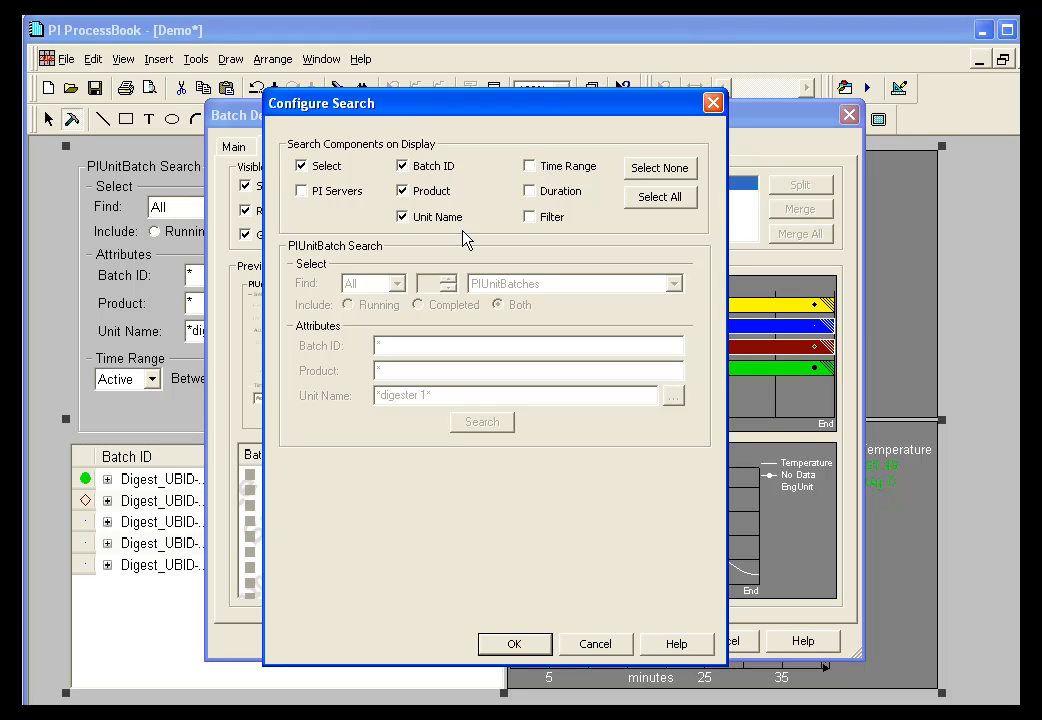
left_click(530, 216)
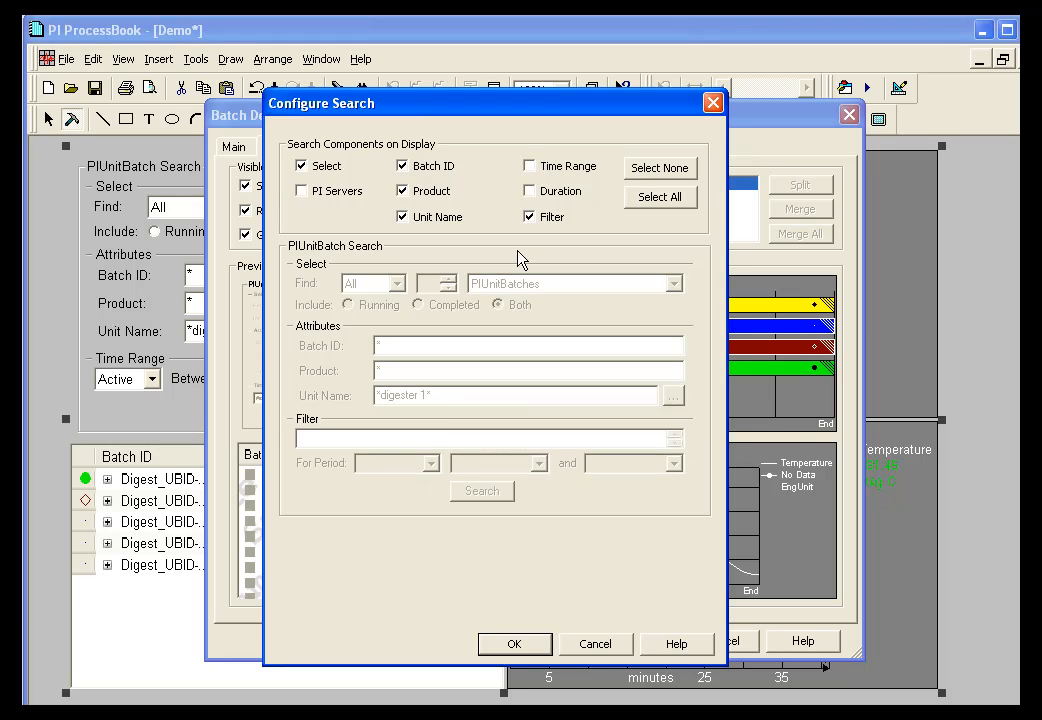
mouse_move(468, 464)
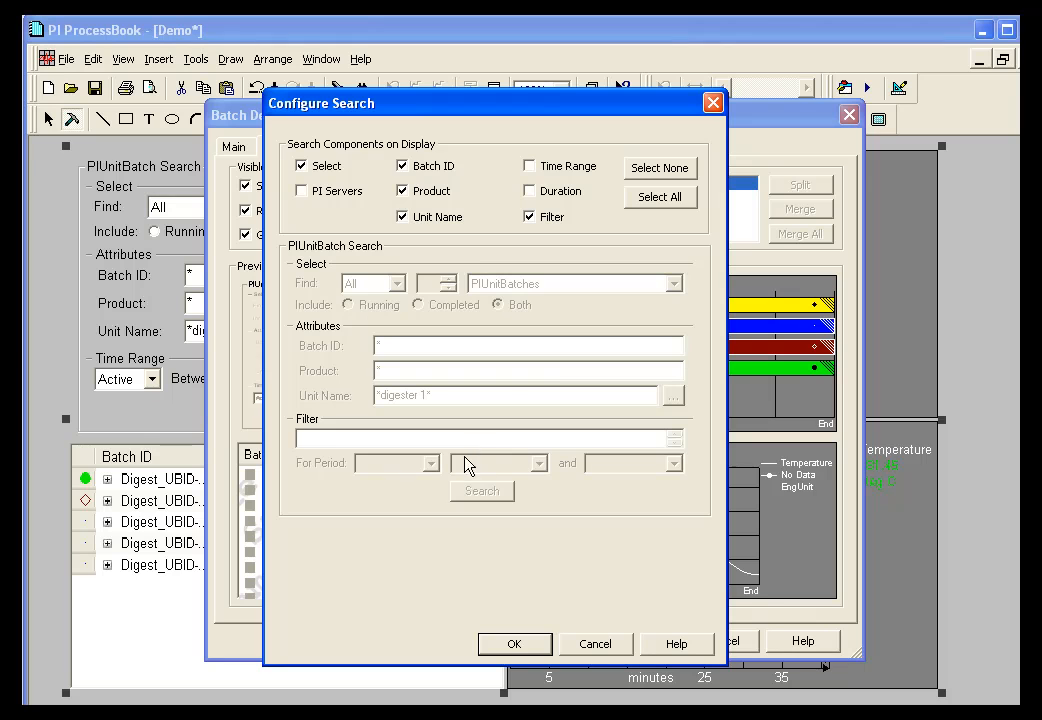
mouse_move(464, 272)
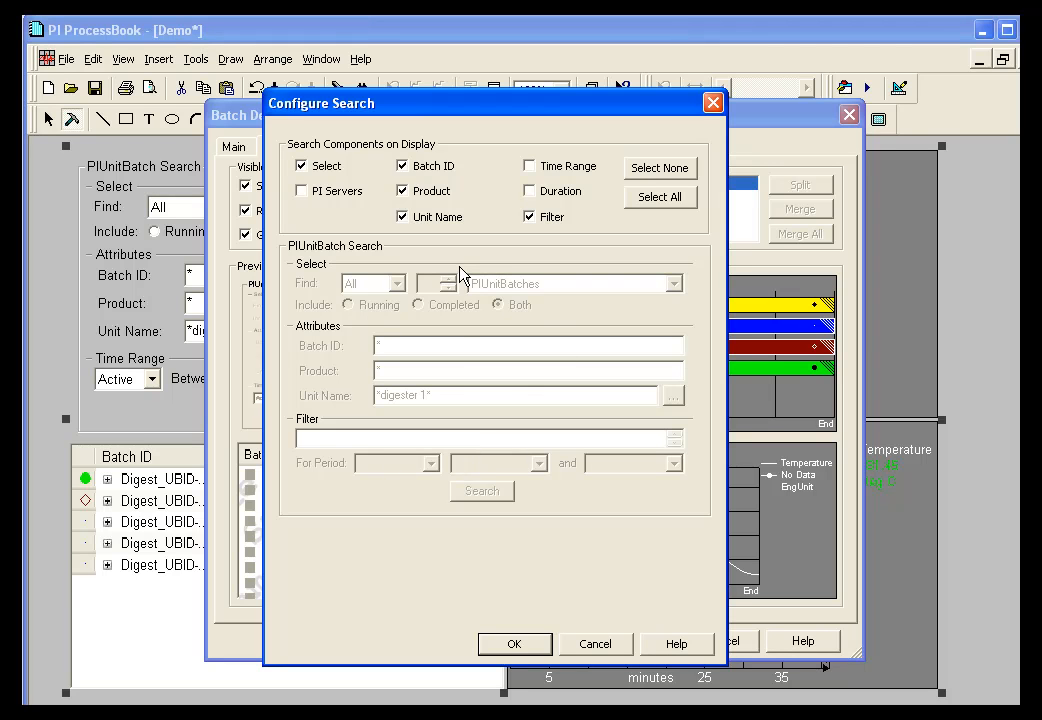
mouse_move(496, 370)
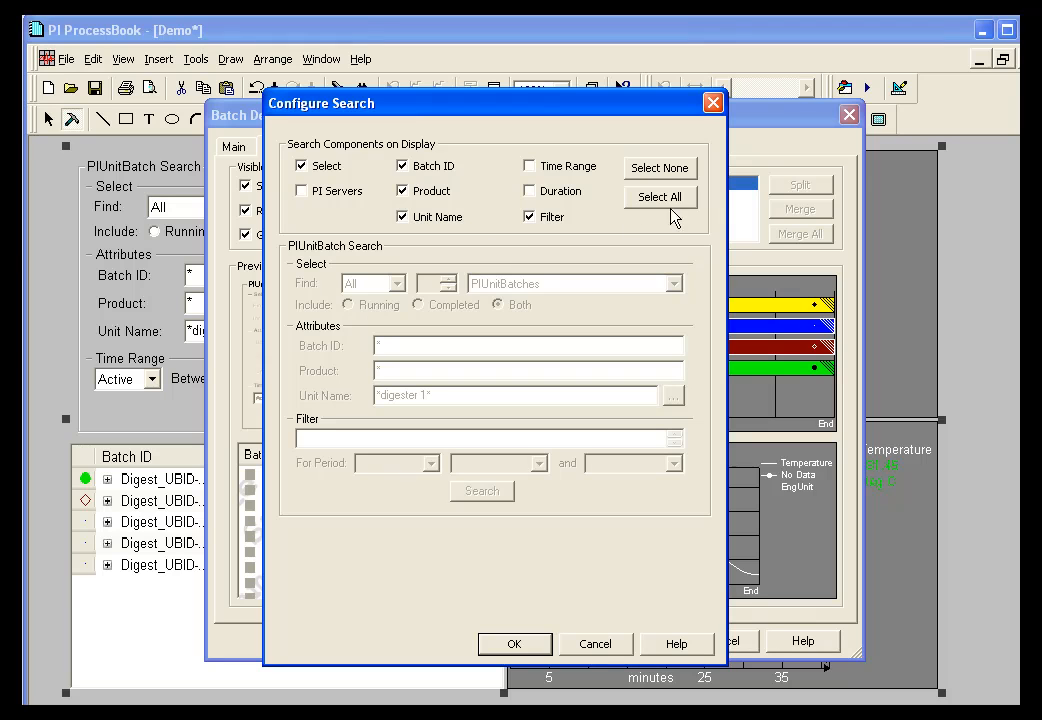
mouse_move(666, 182)
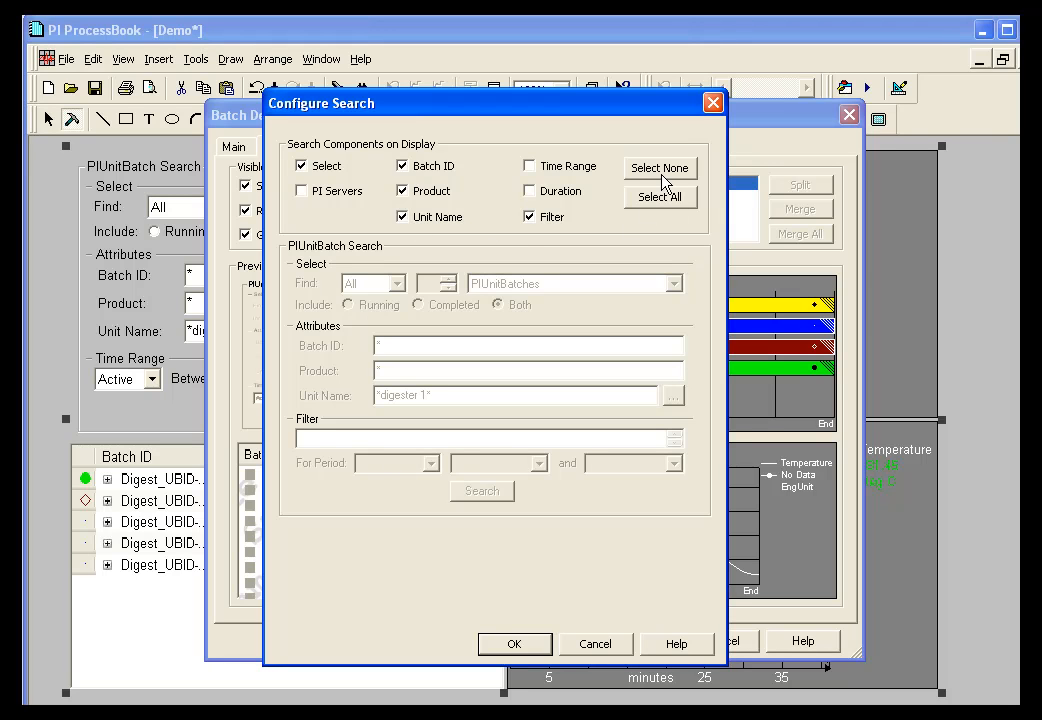
Select all search components, including PI Servers and Duration, and accept the configuration.
left_click(660, 168)
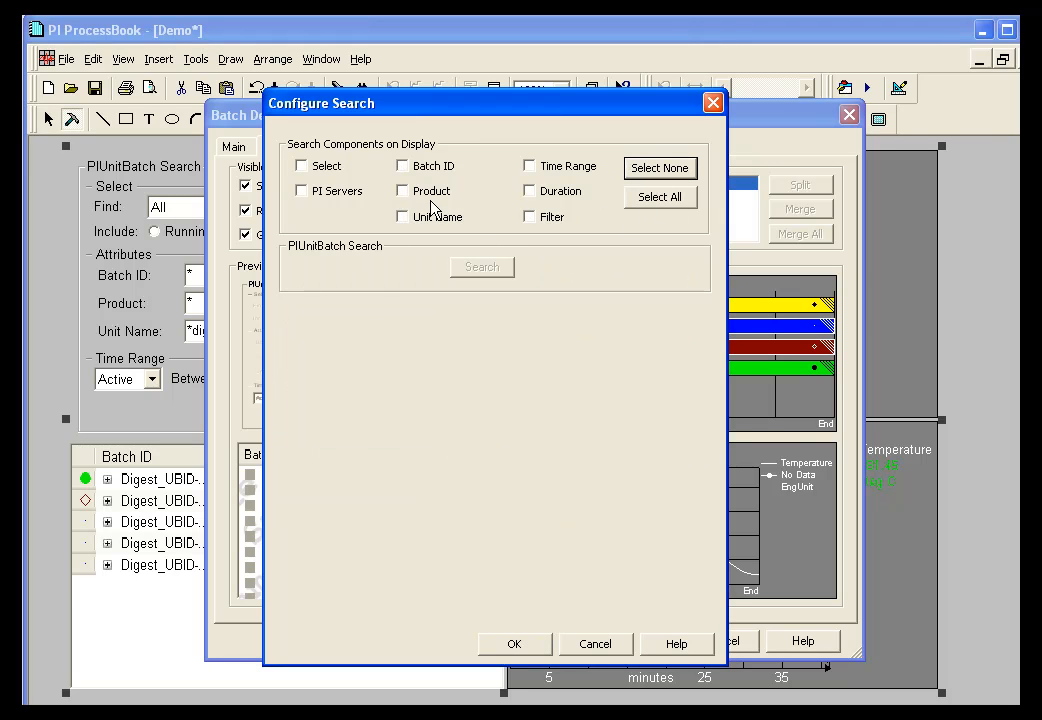
left_click(660, 198)
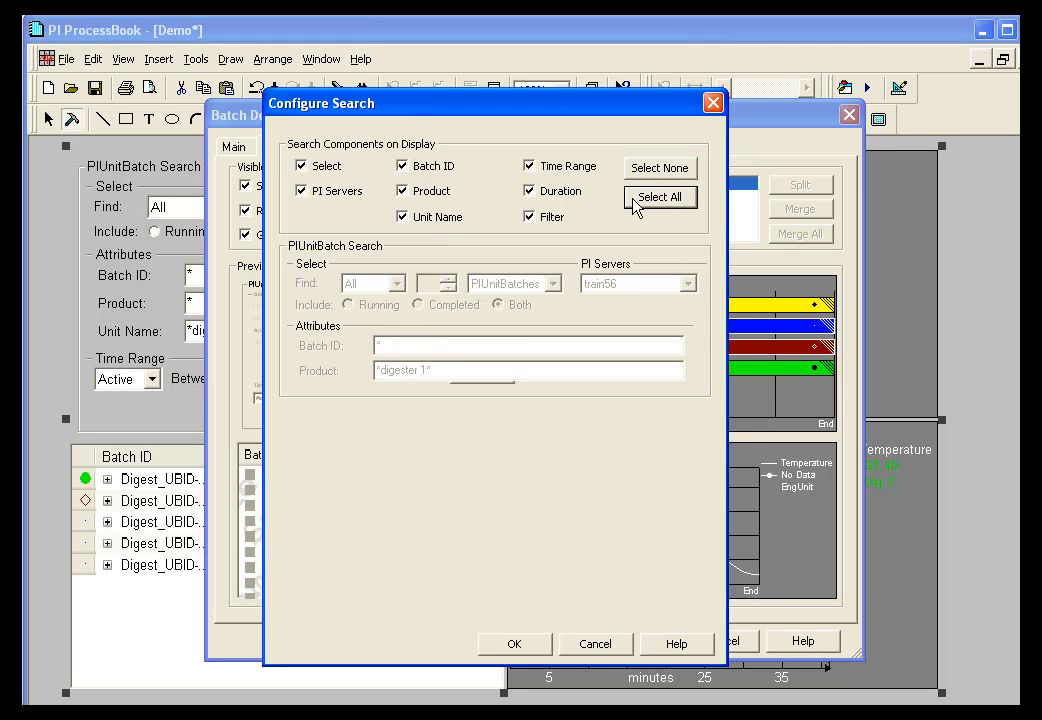
left_click(660, 198)
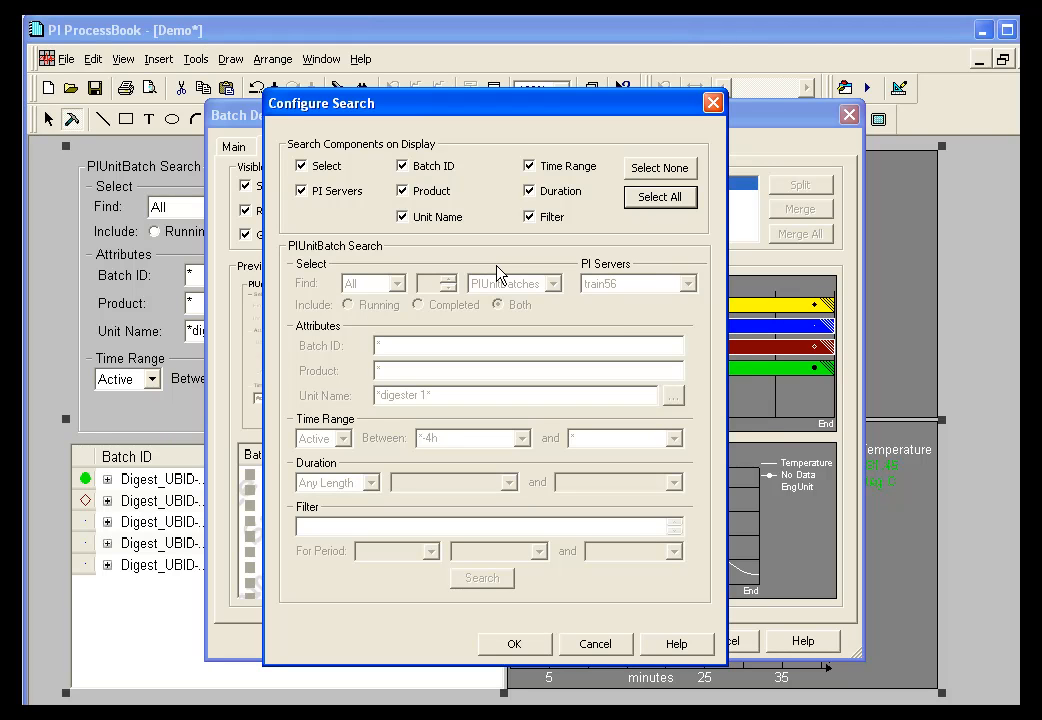
left_click(514, 644)
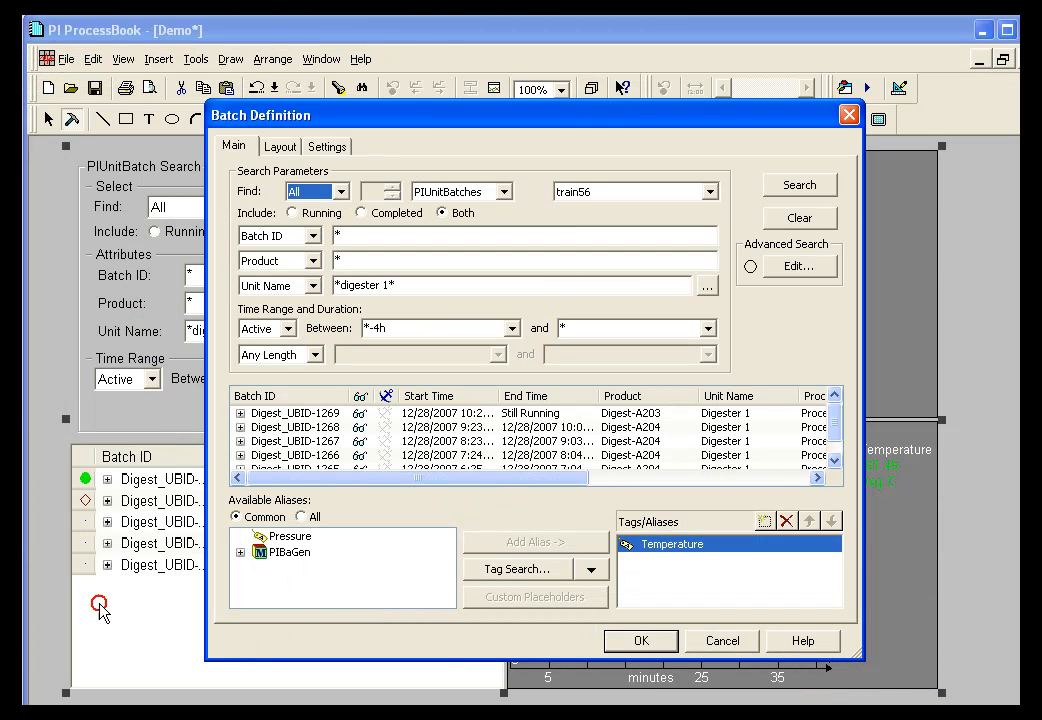
Return to the batch definition's Layout settings.
left_click(280, 144)
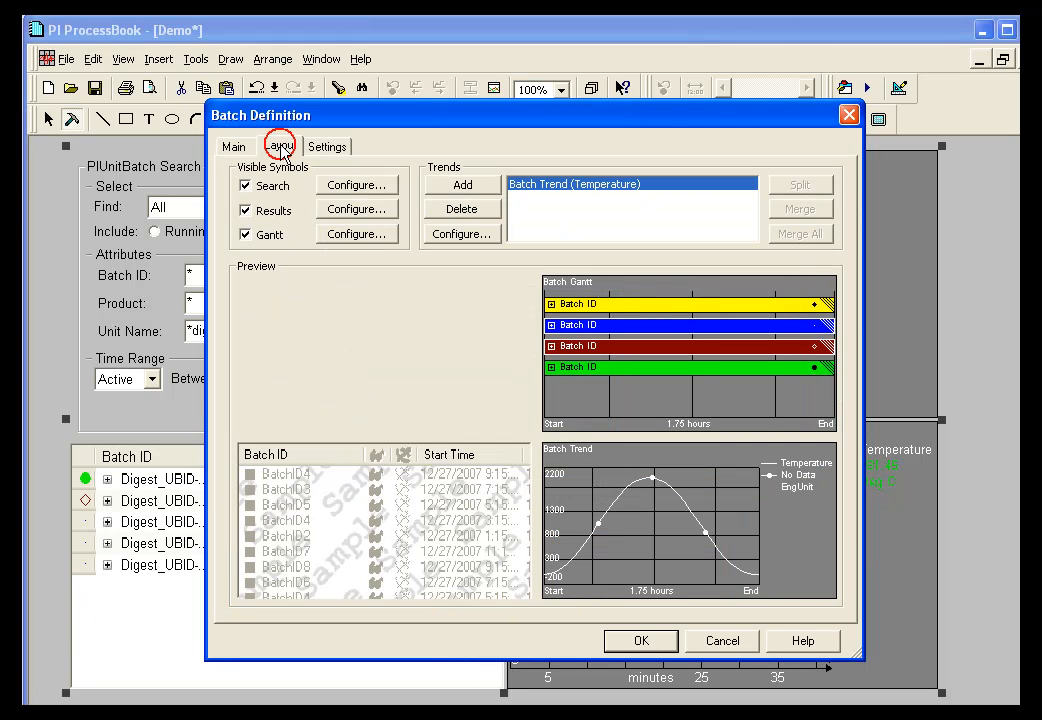
left_click(356, 210)
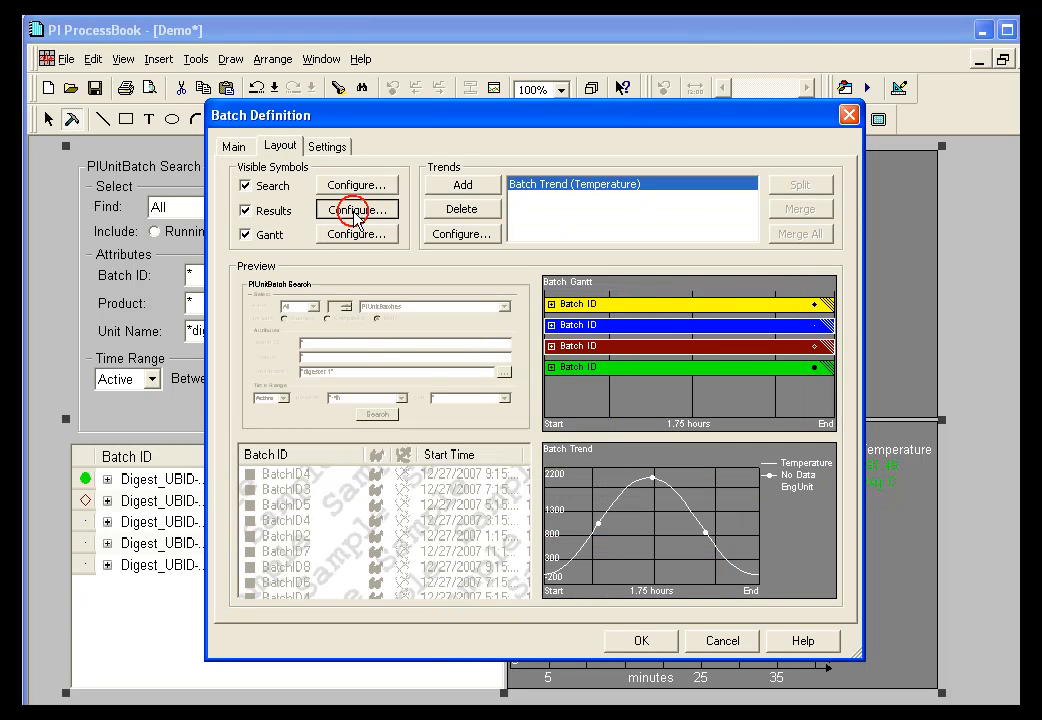
In Configure Results, remove the Procedure and PI Server columns.
left_click(356, 210)
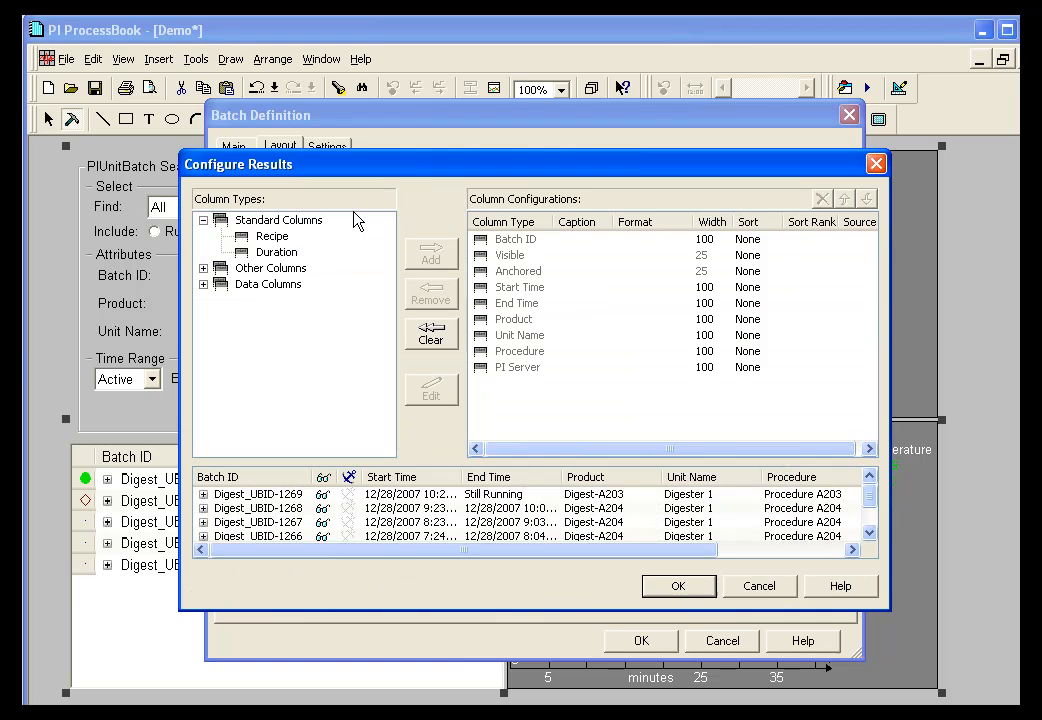
mouse_move(604, 252)
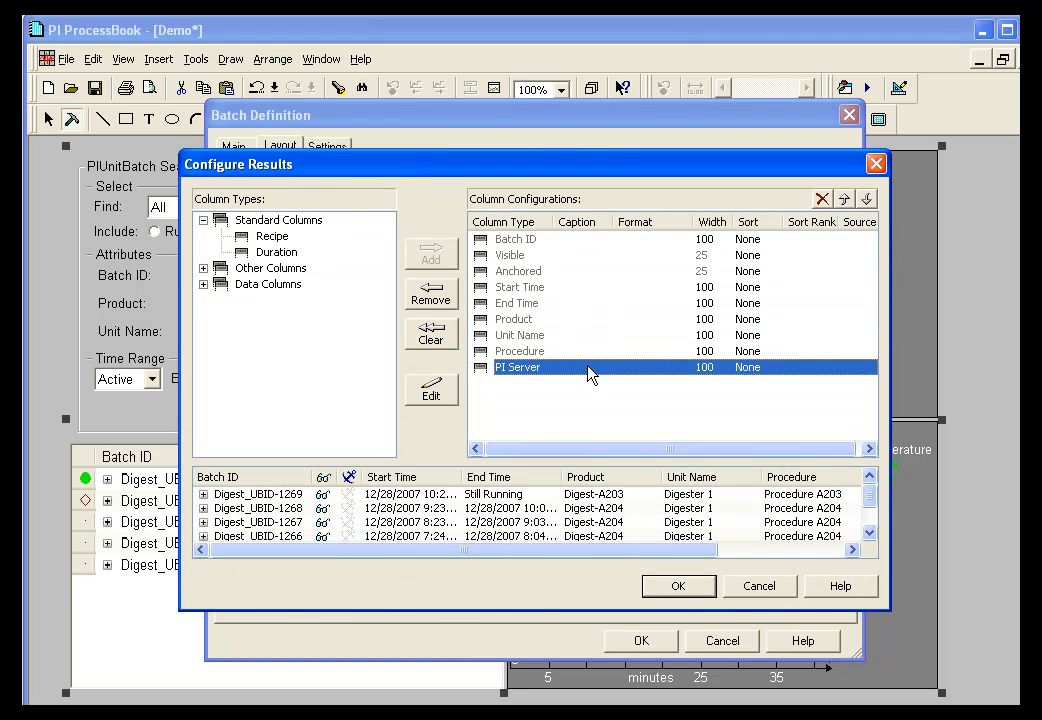
left_click(520, 272)
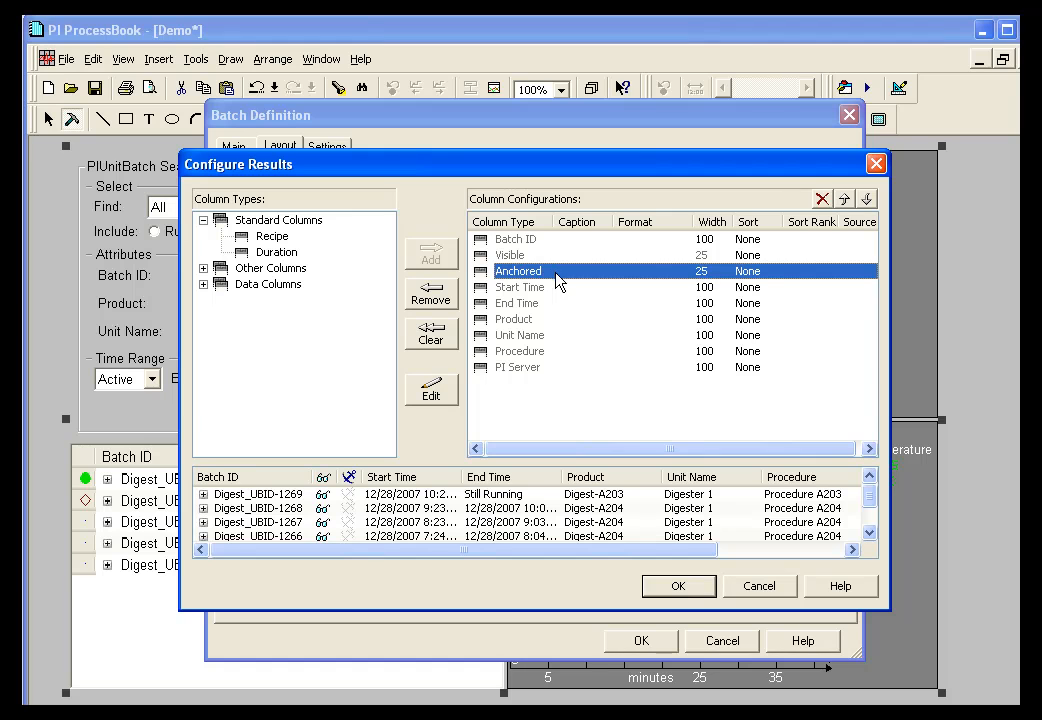
left_click(518, 368)
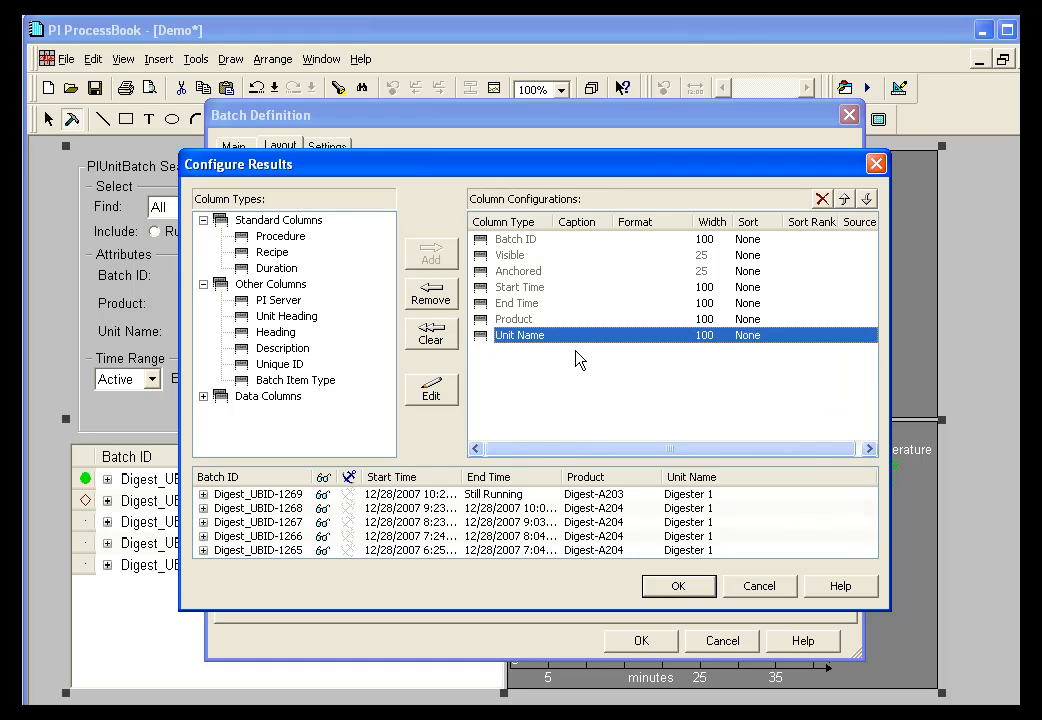
Review the Batch ID, End Time and Unit Name column settings.
left_click(516, 238)
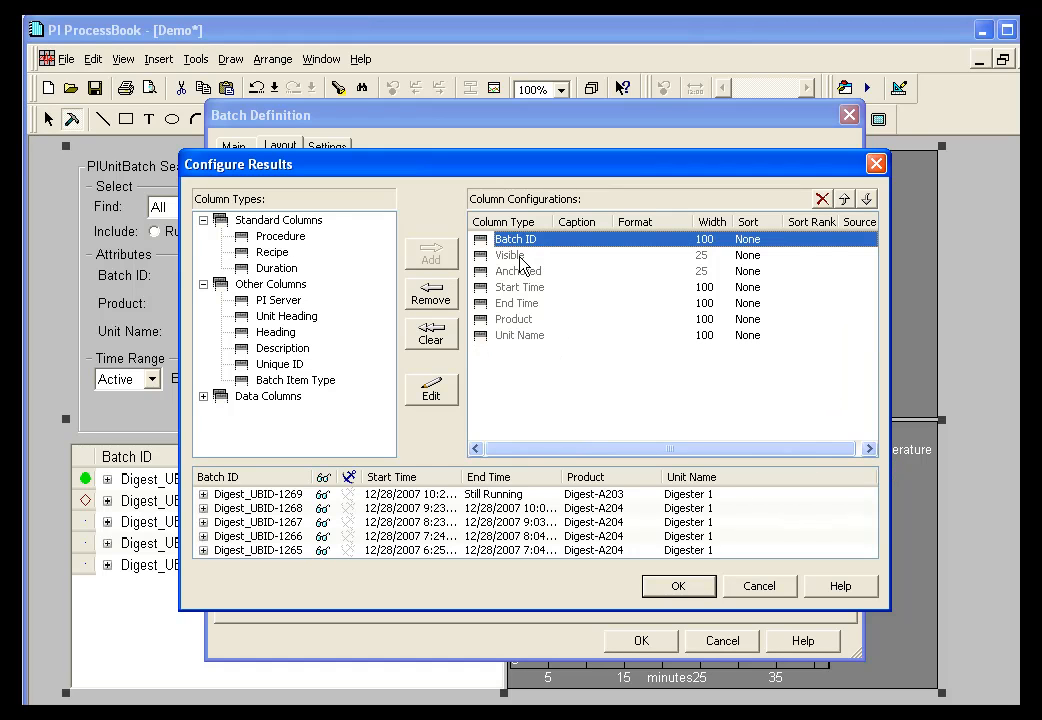
left_click(516, 304)
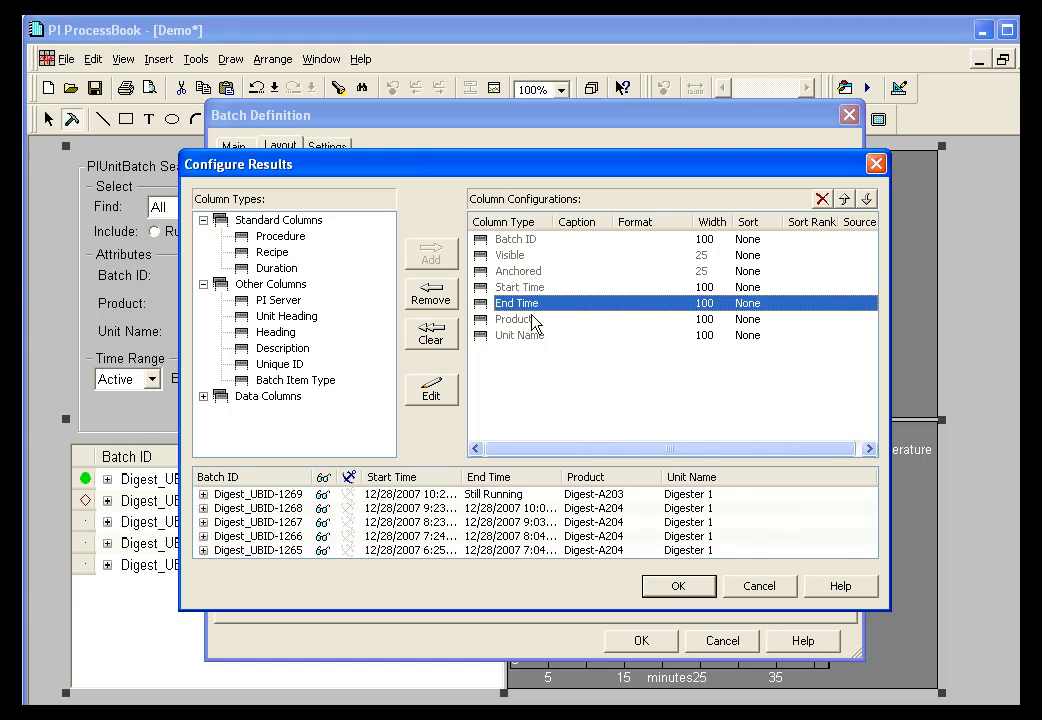
left_click(520, 334)
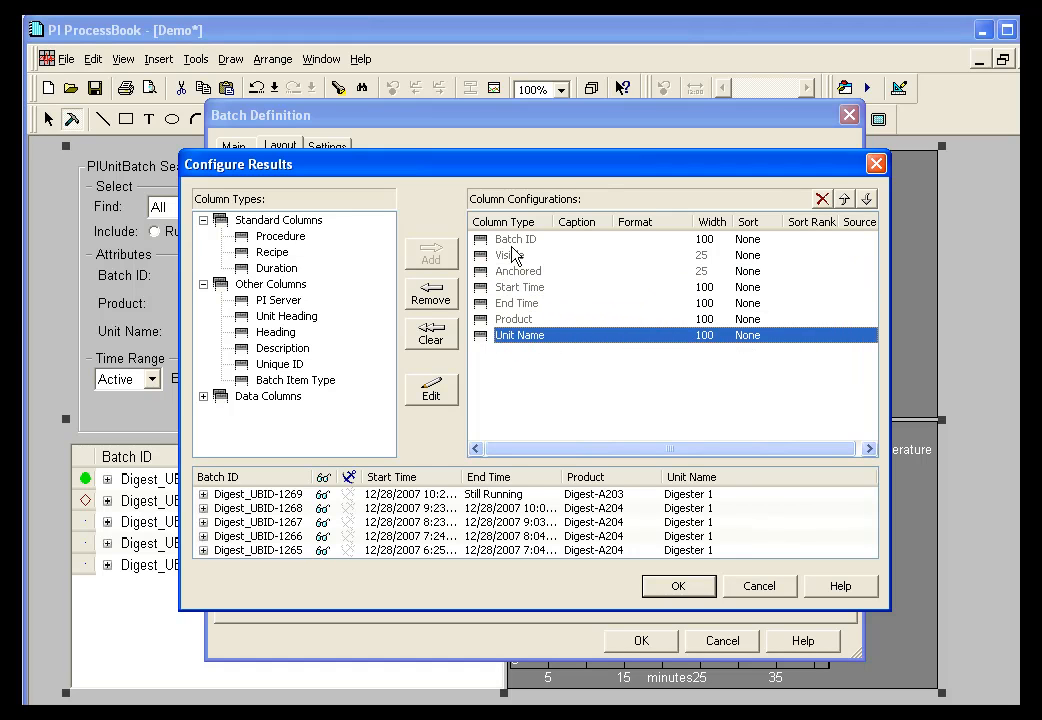
mouse_move(516, 272)
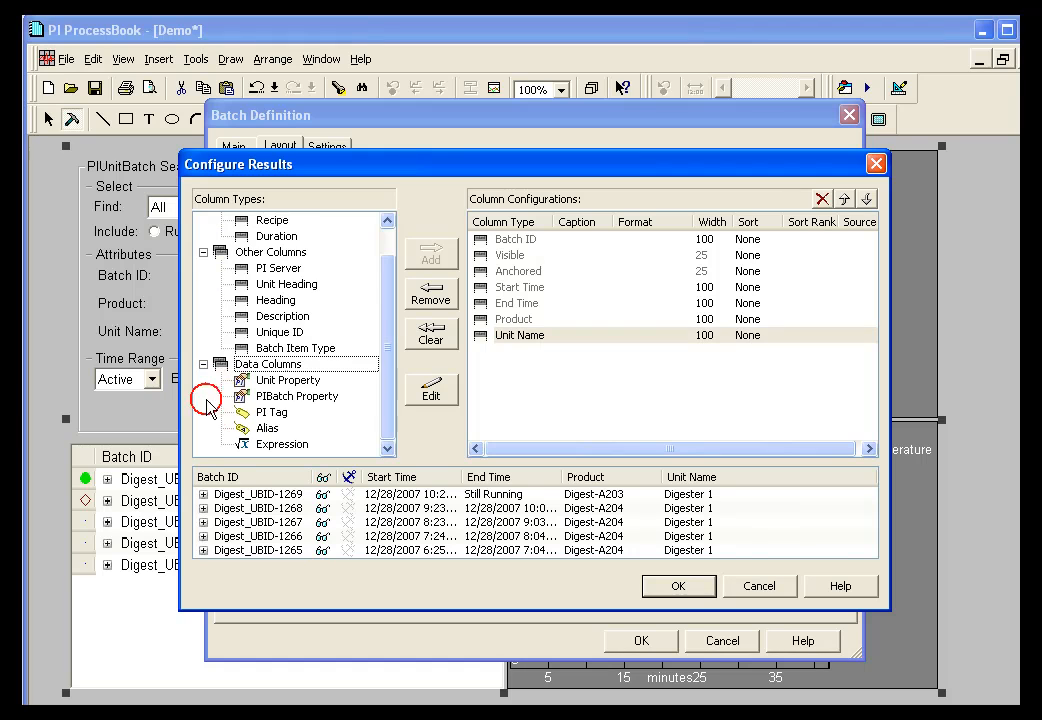
mouse_move(292, 444)
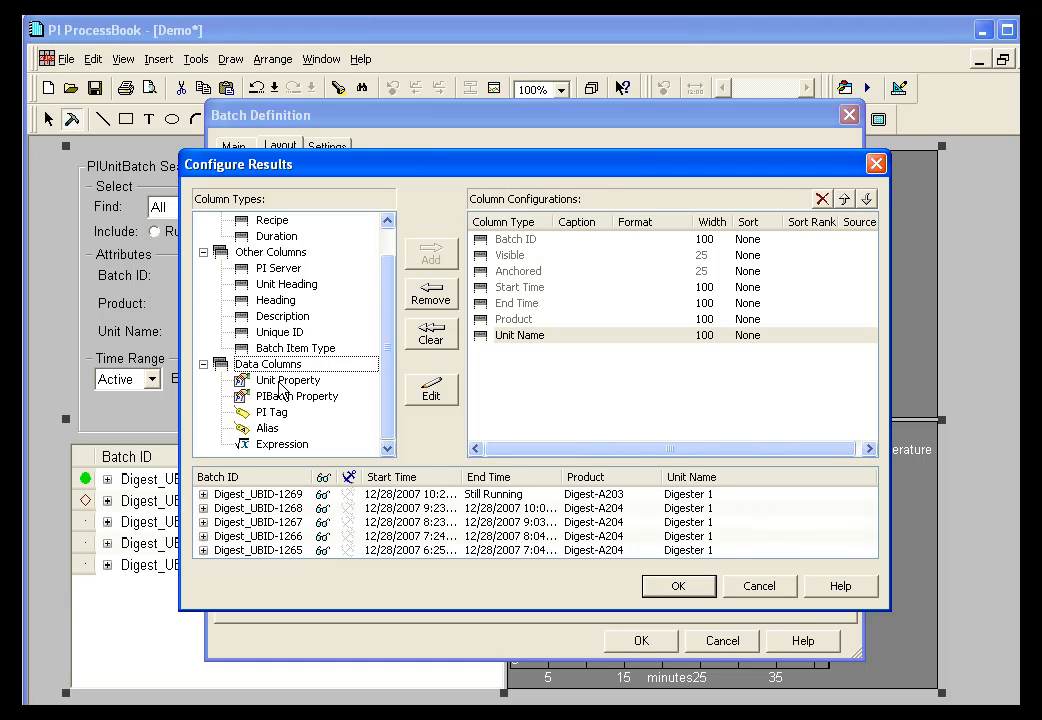
Choose Unit Property as a data column type, then bring up the Configure Gantt settings.
left_click(288, 380)
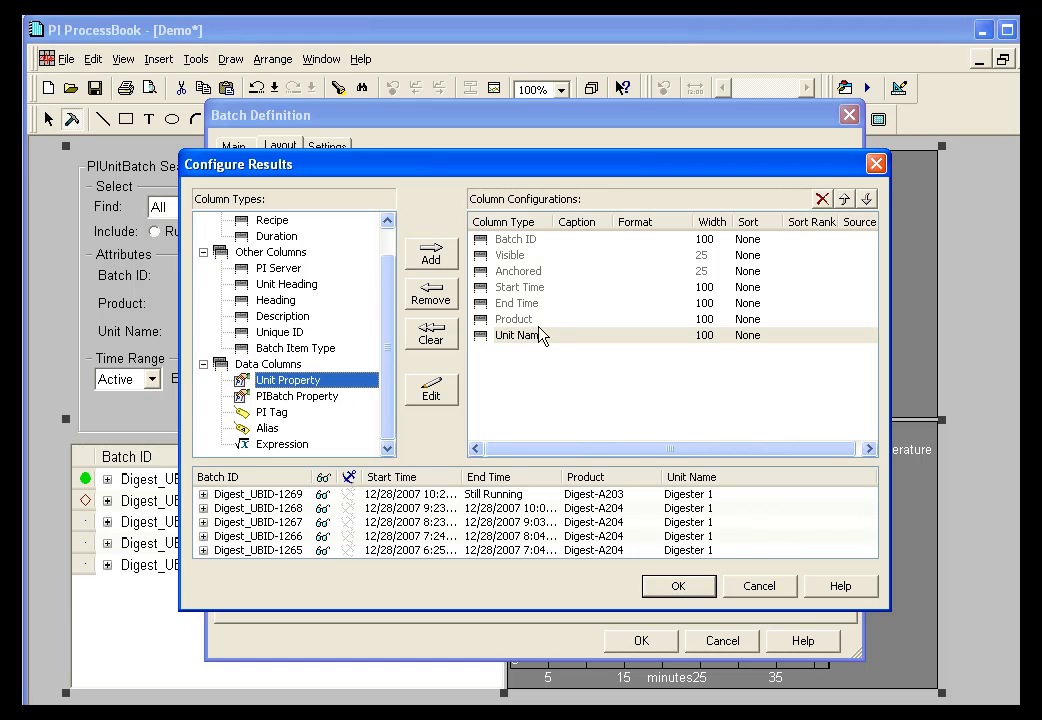
mouse_move(516, 324)
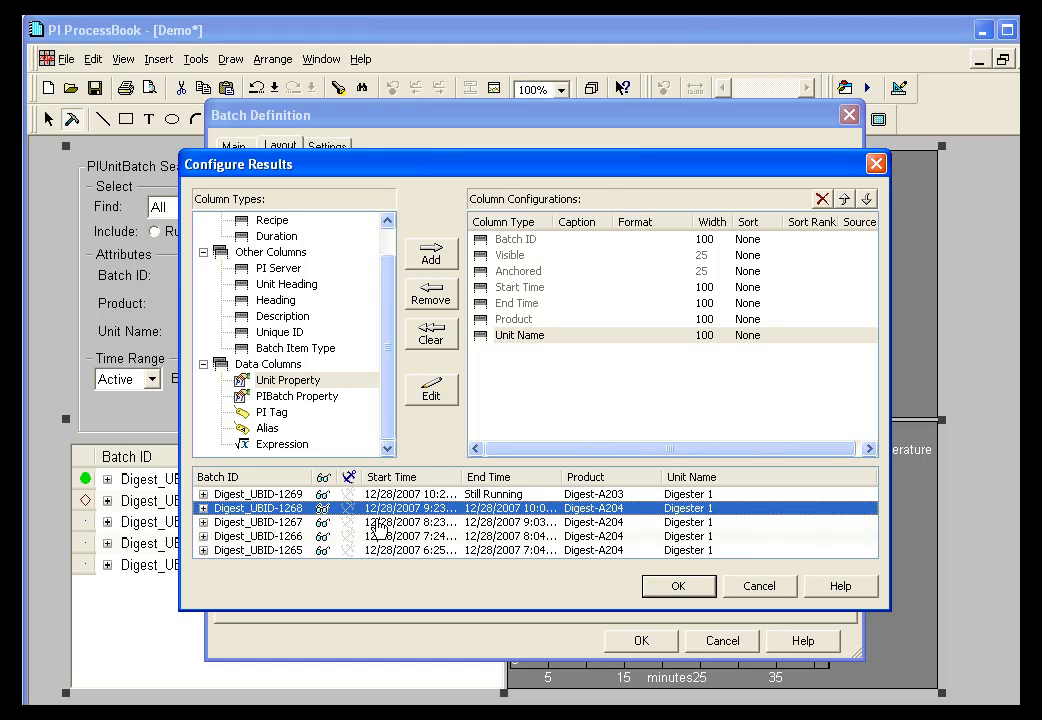
left_click(260, 522)
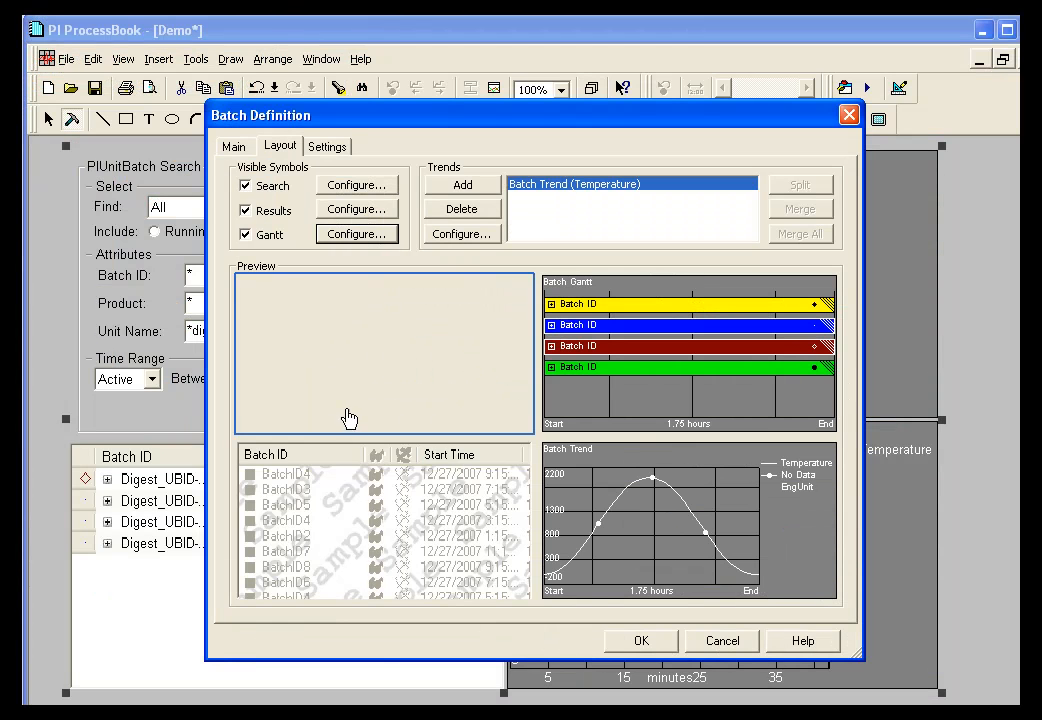
left_click(356, 184)
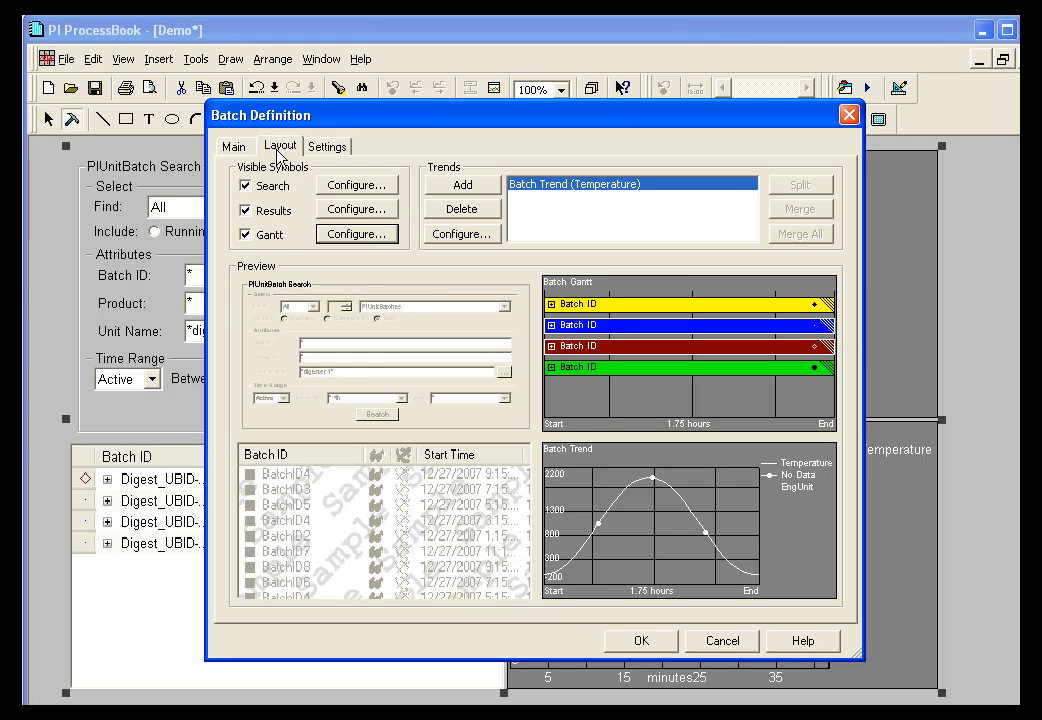
left_click(356, 232)
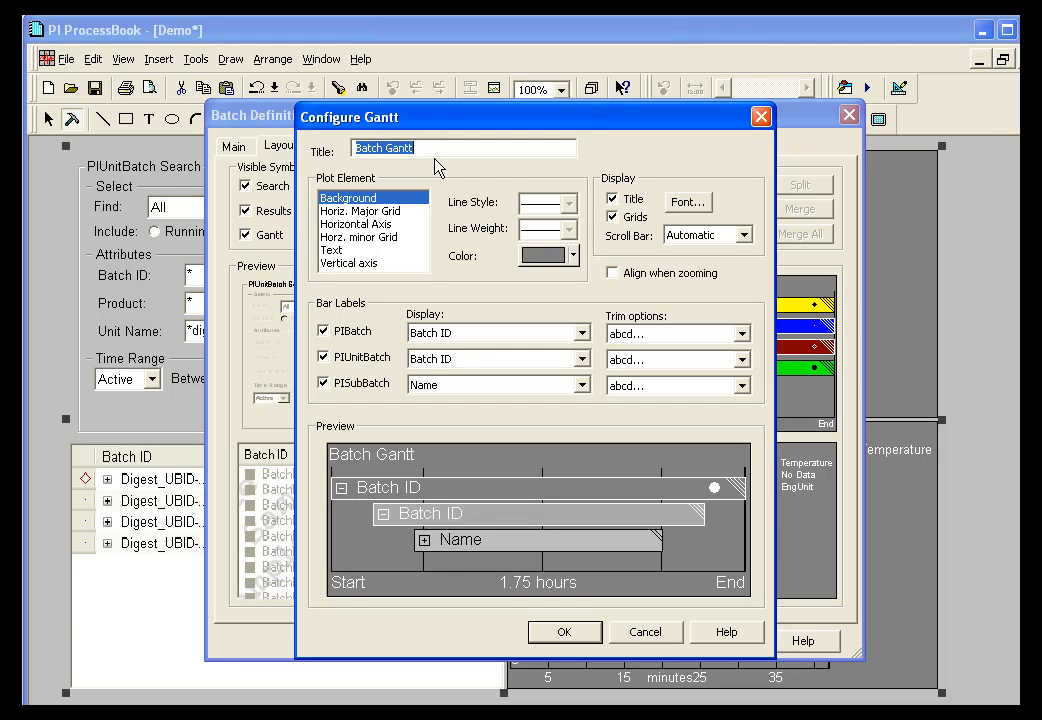
mouse_move(430, 168)
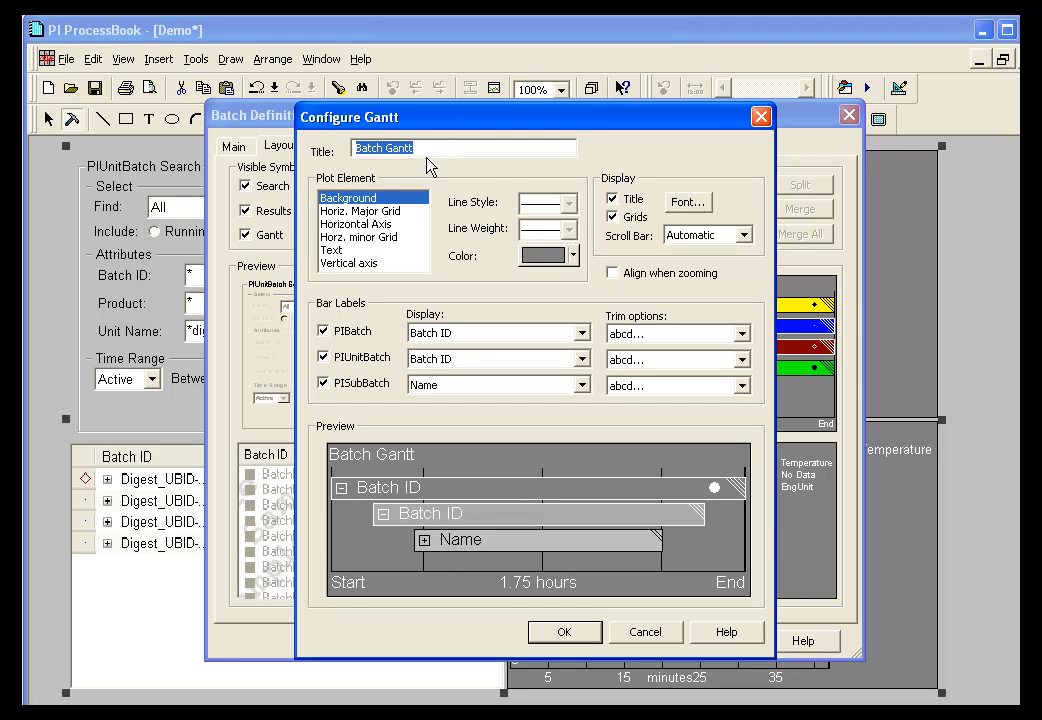
left_click(358, 210)
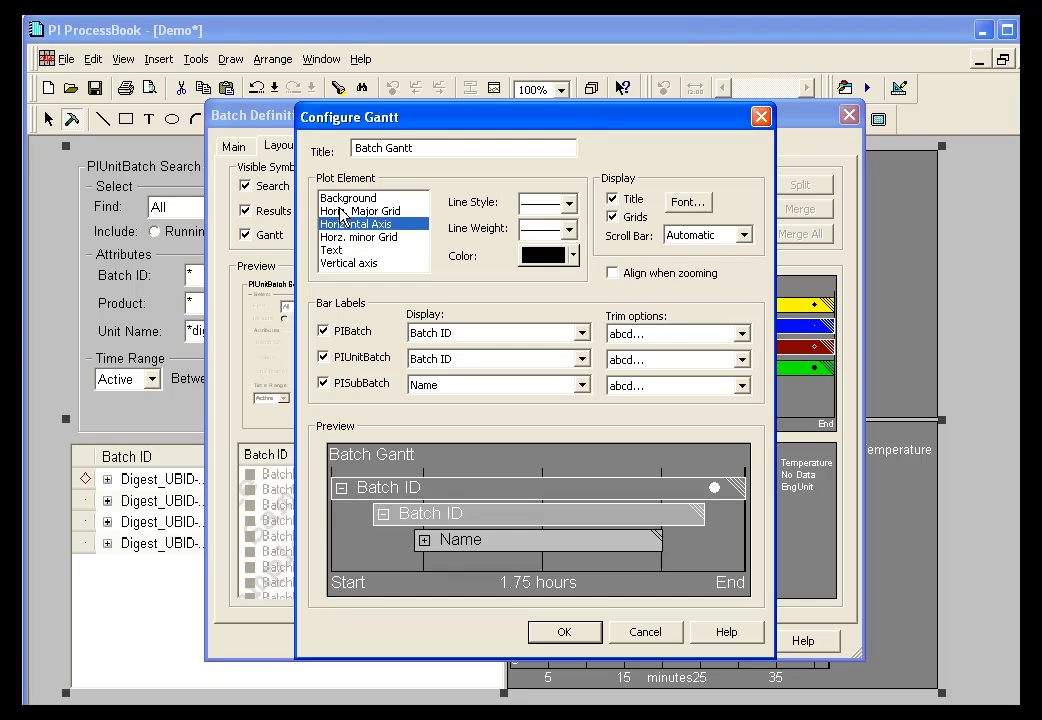
left_click(348, 264)
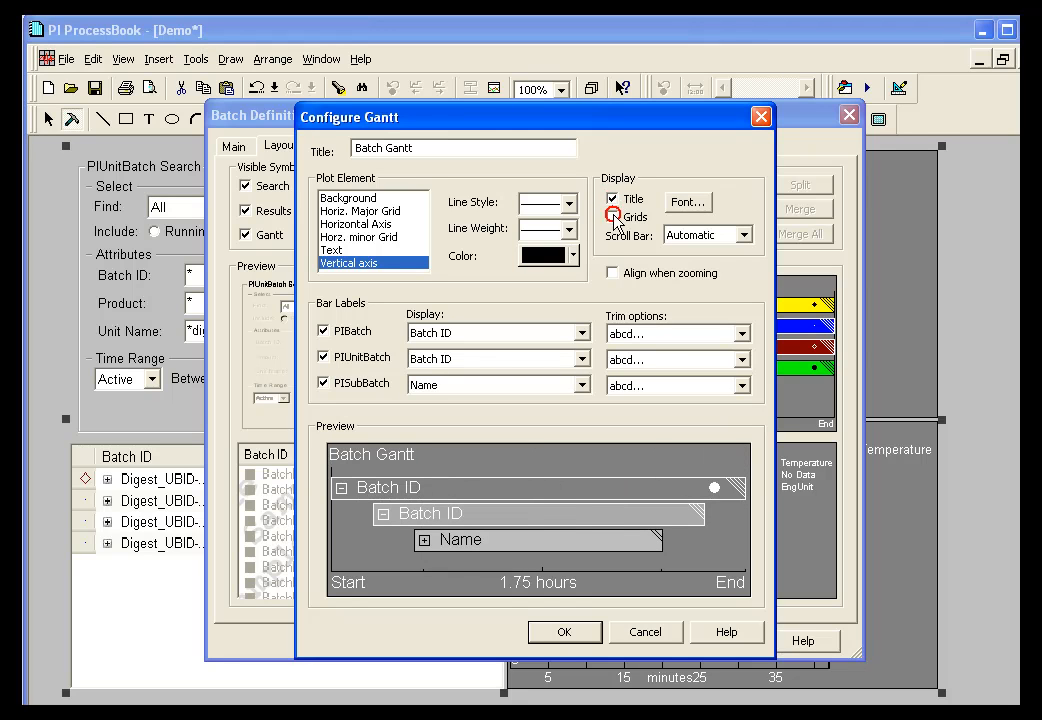
left_click(612, 216)
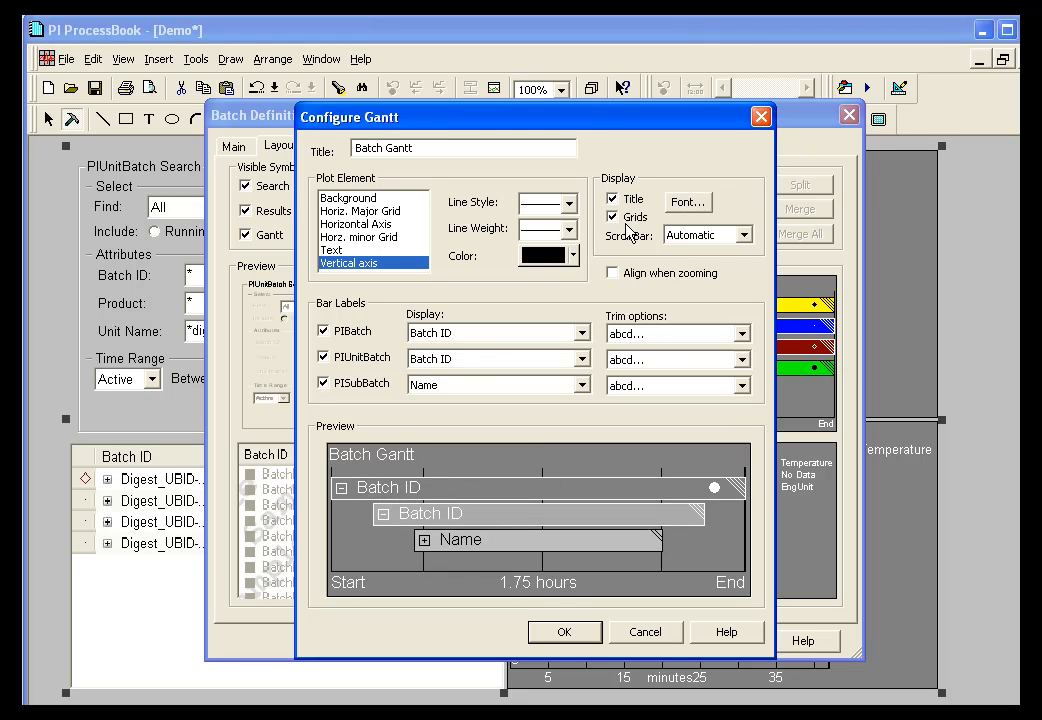
left_click(612, 272)
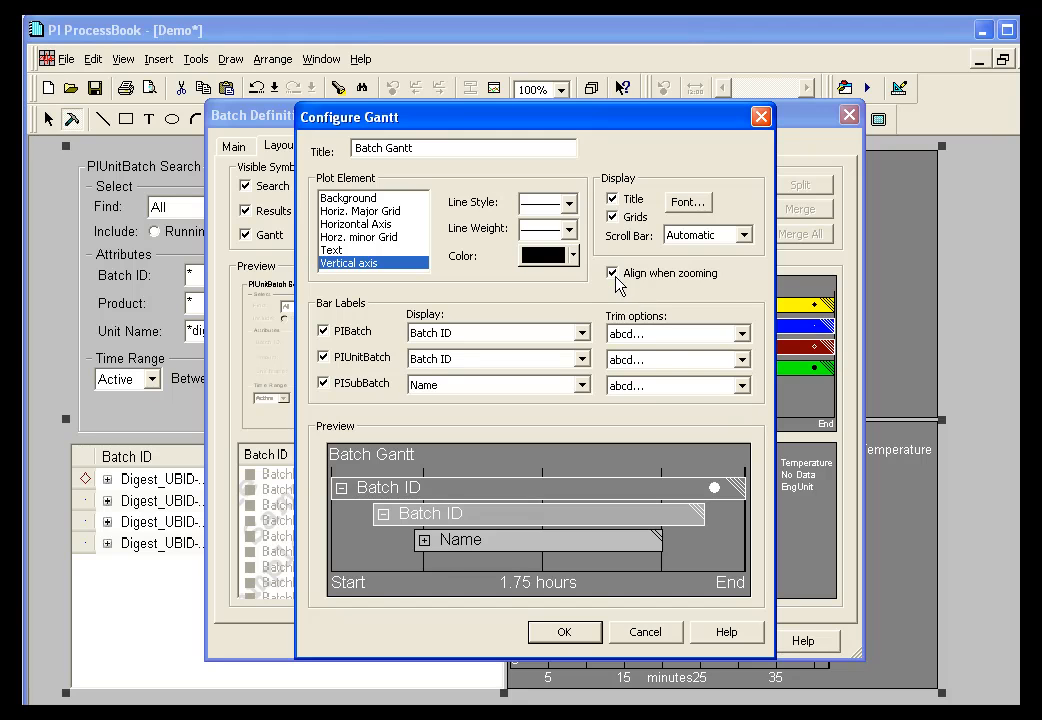
mouse_move(640, 288)
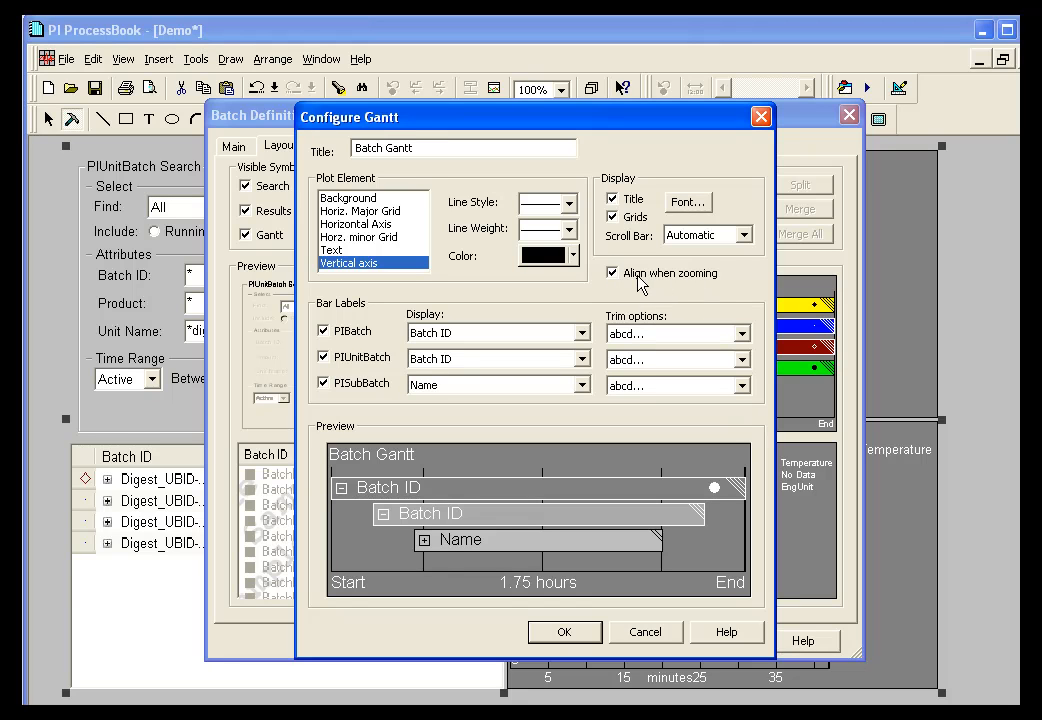
left_click(612, 272)
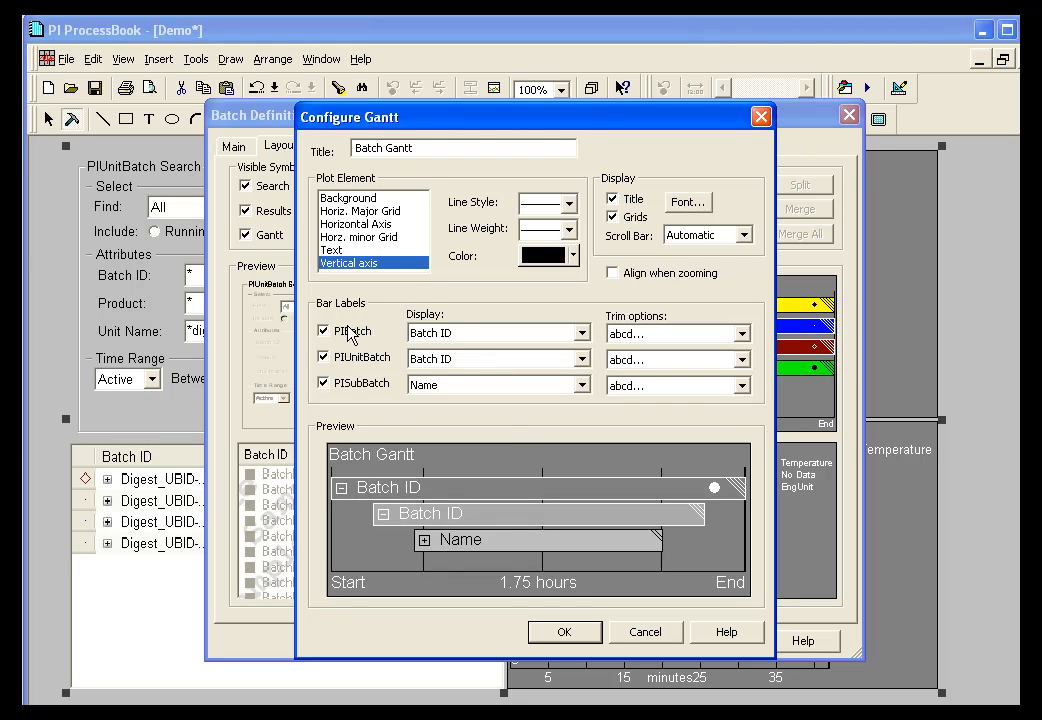
mouse_move(348, 338)
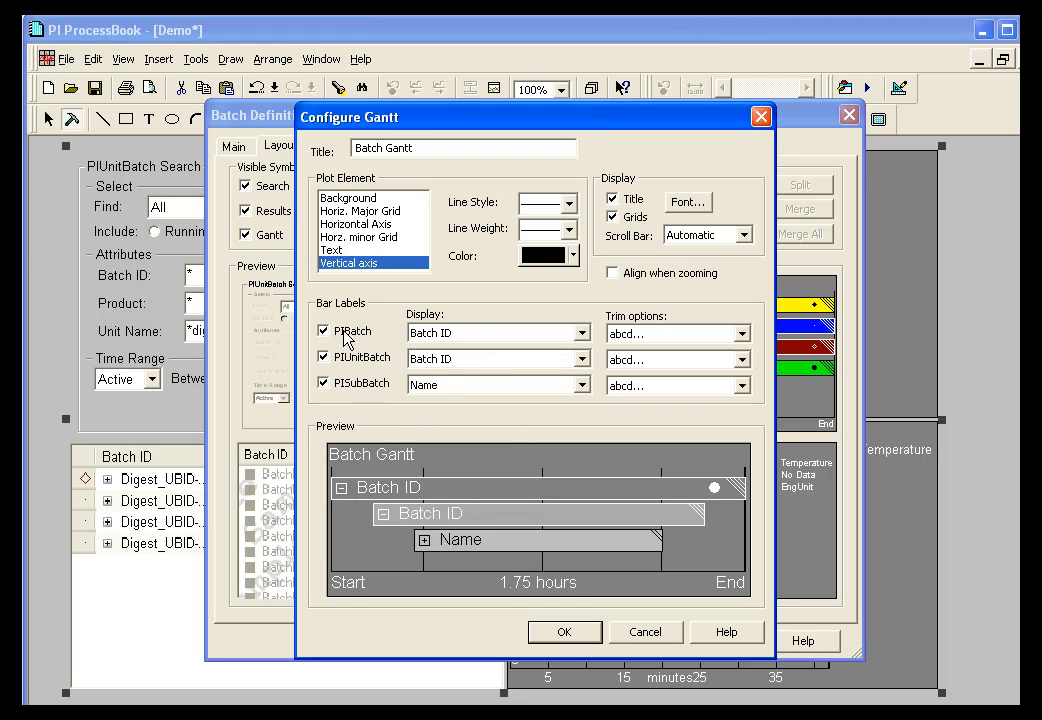
Toggle the PIBatch label off and on, then label unit batch bars by Procedure.
left_click(324, 330)
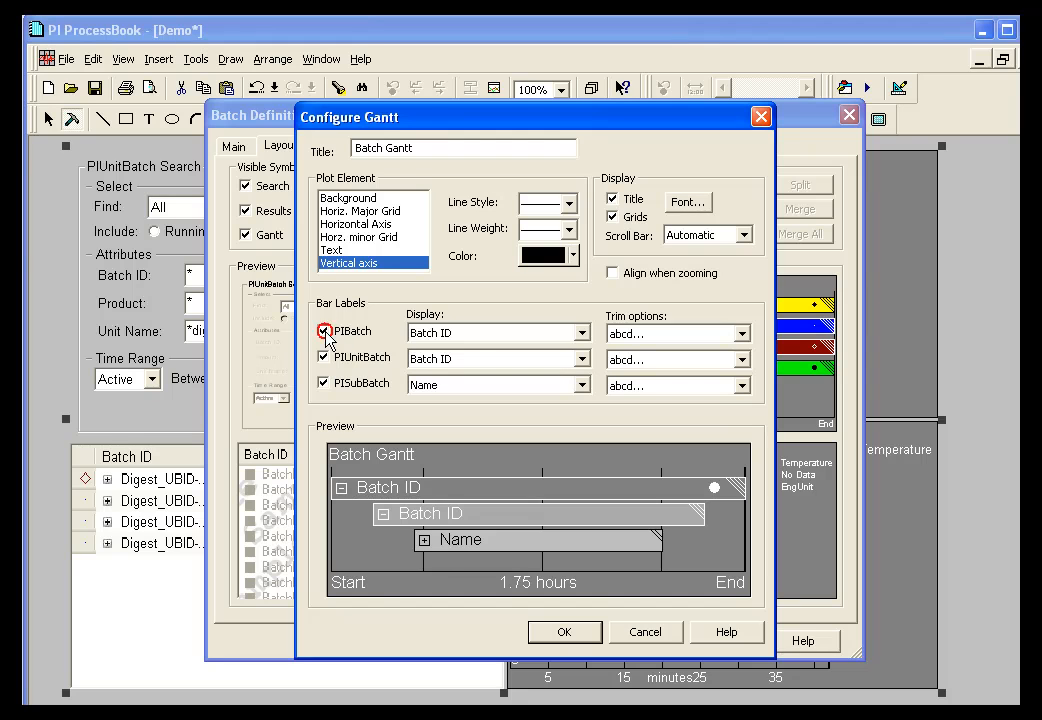
left_click(324, 332)
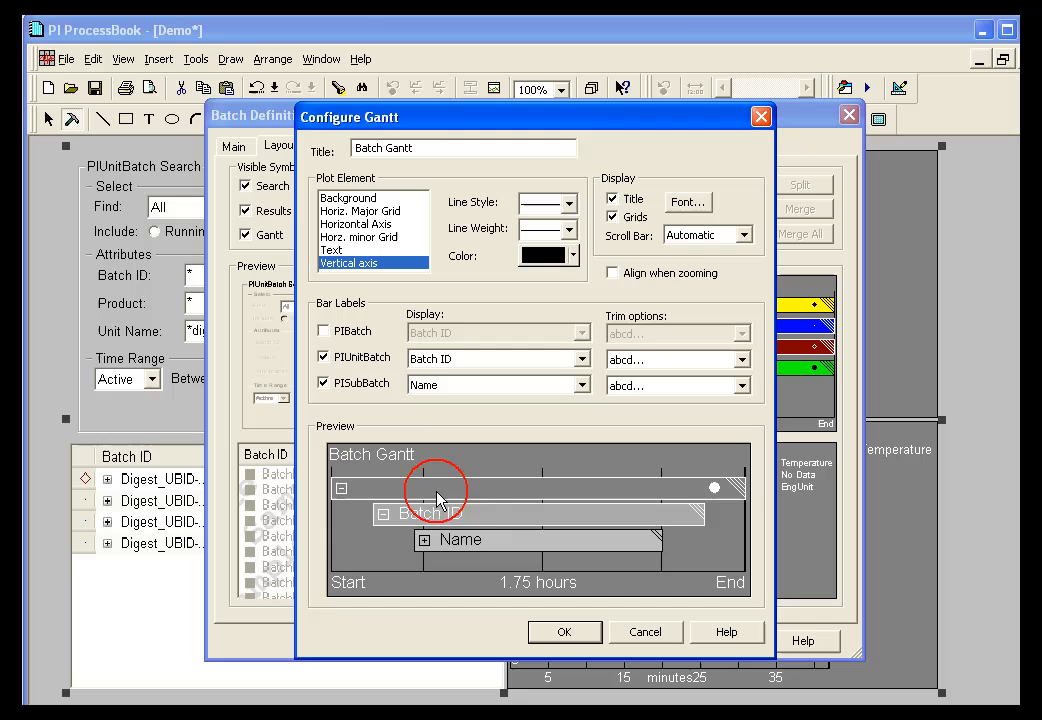
left_click(324, 332)
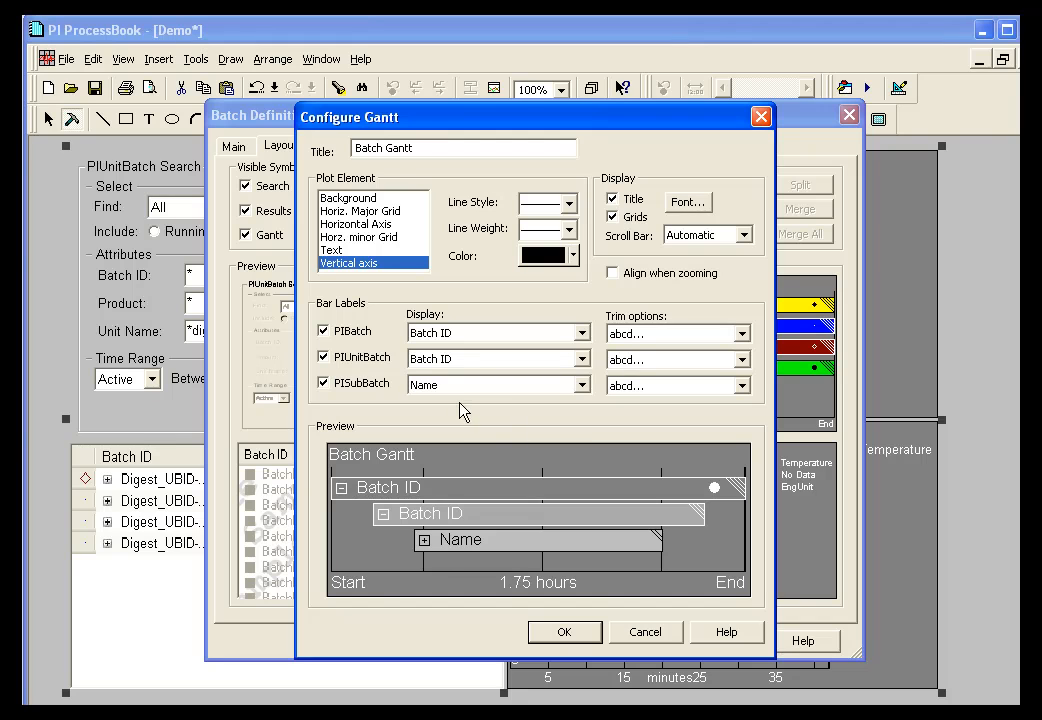
mouse_move(462, 390)
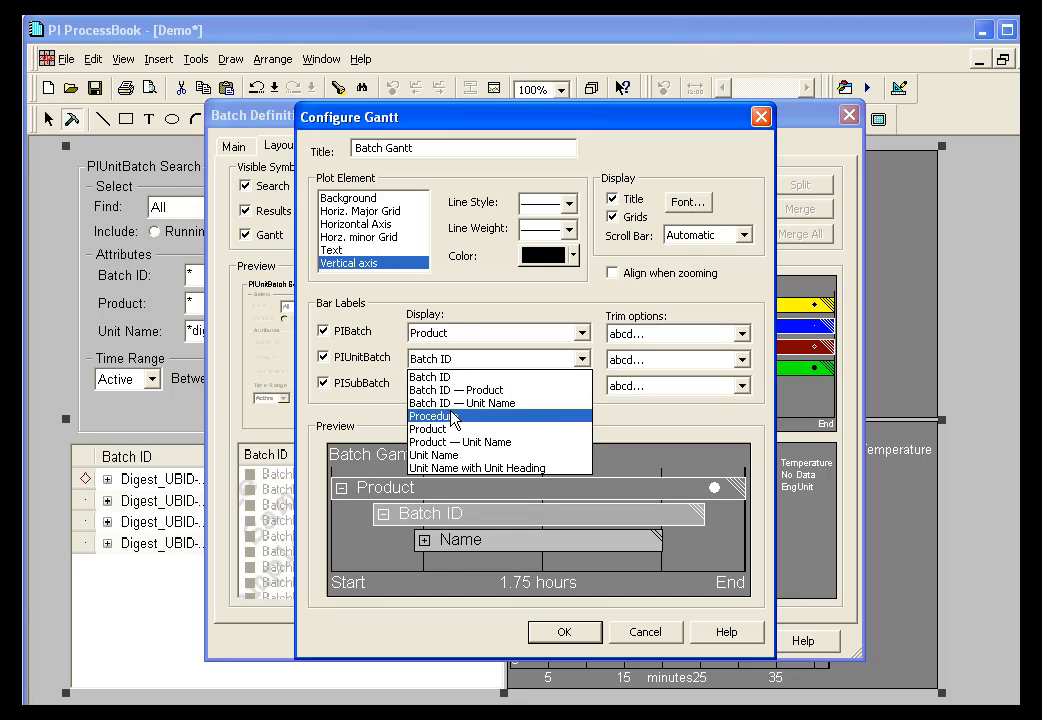
left_click(432, 414)
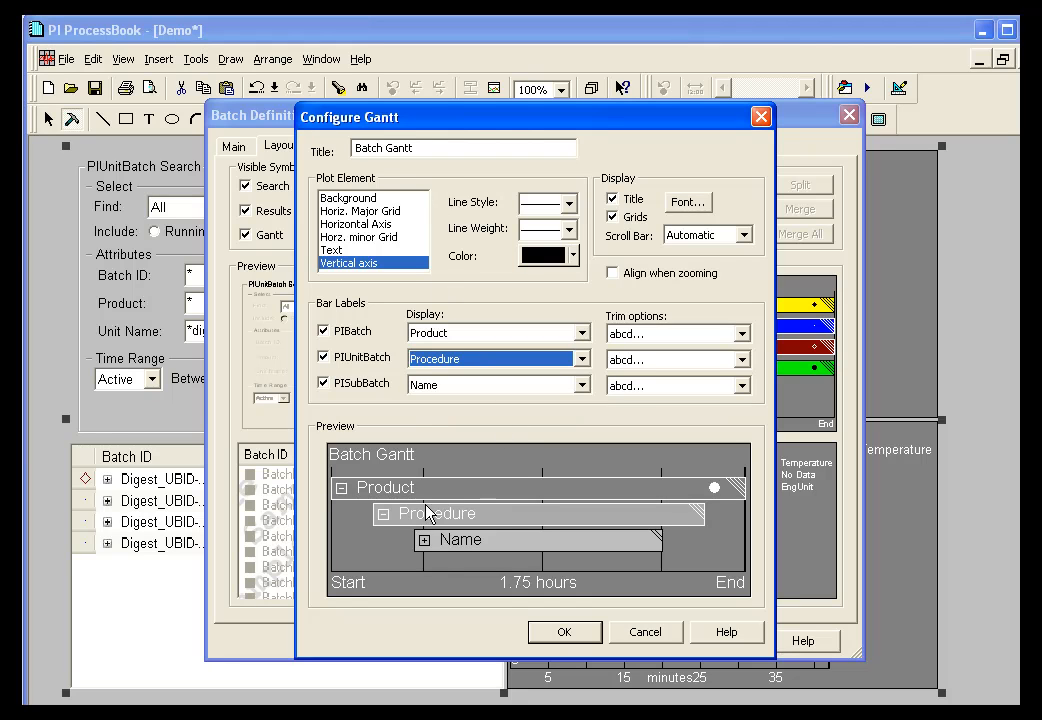
mouse_move(480, 508)
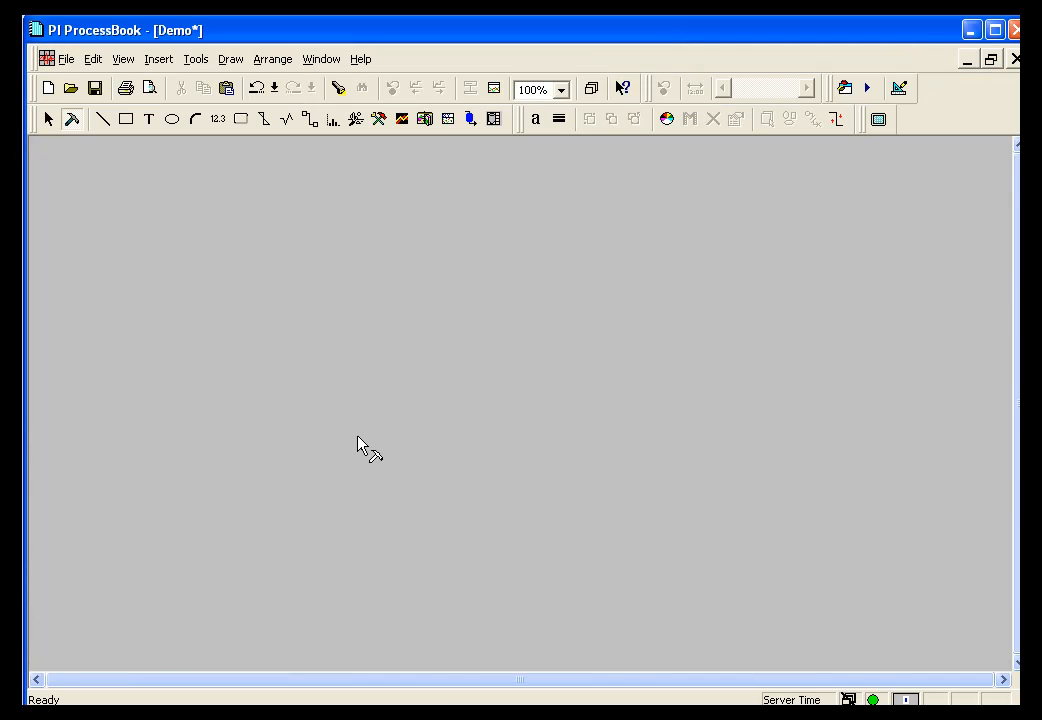
mouse_move(312, 346)
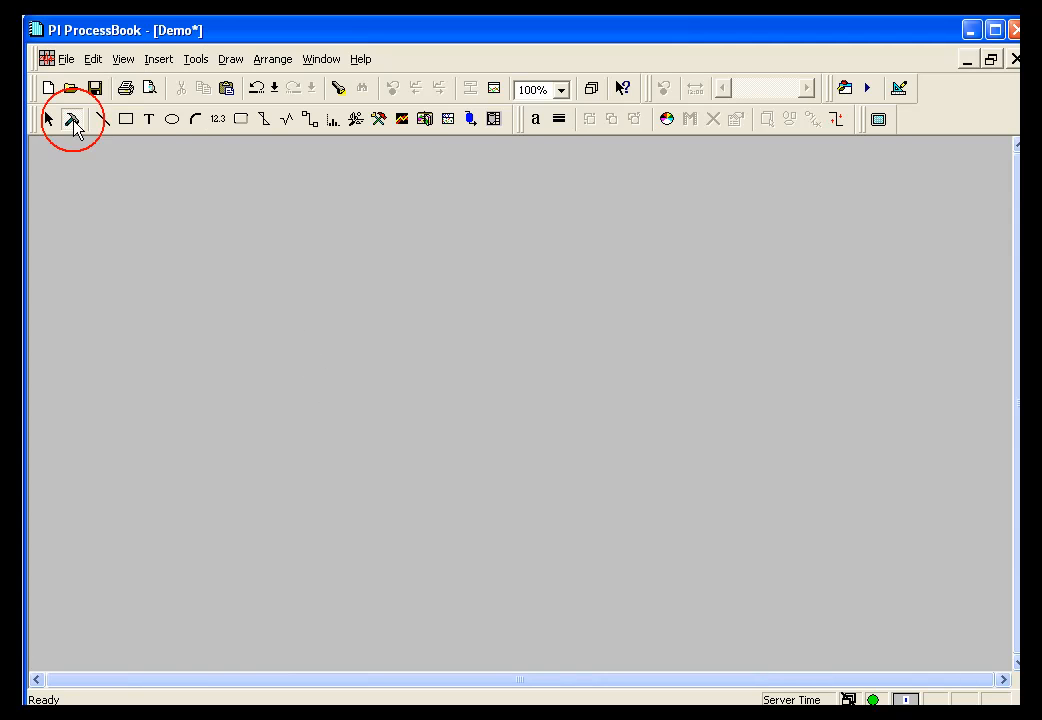
Switch to build mode and place a new batch group on the display.
left_click(230, 60)
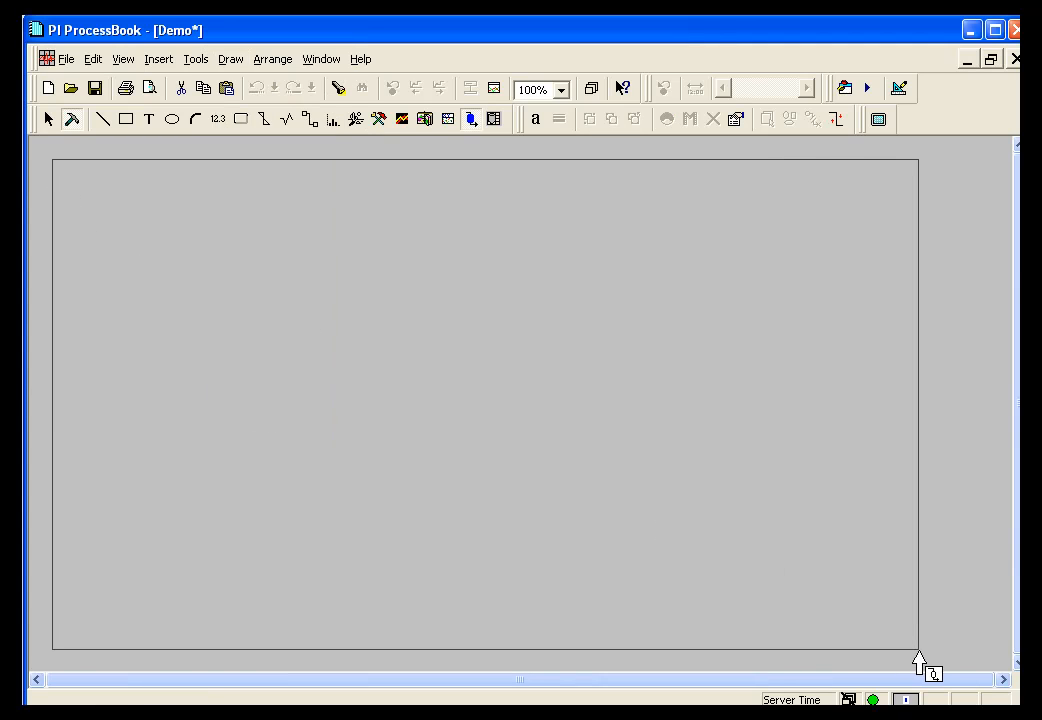
left_click(470, 120)
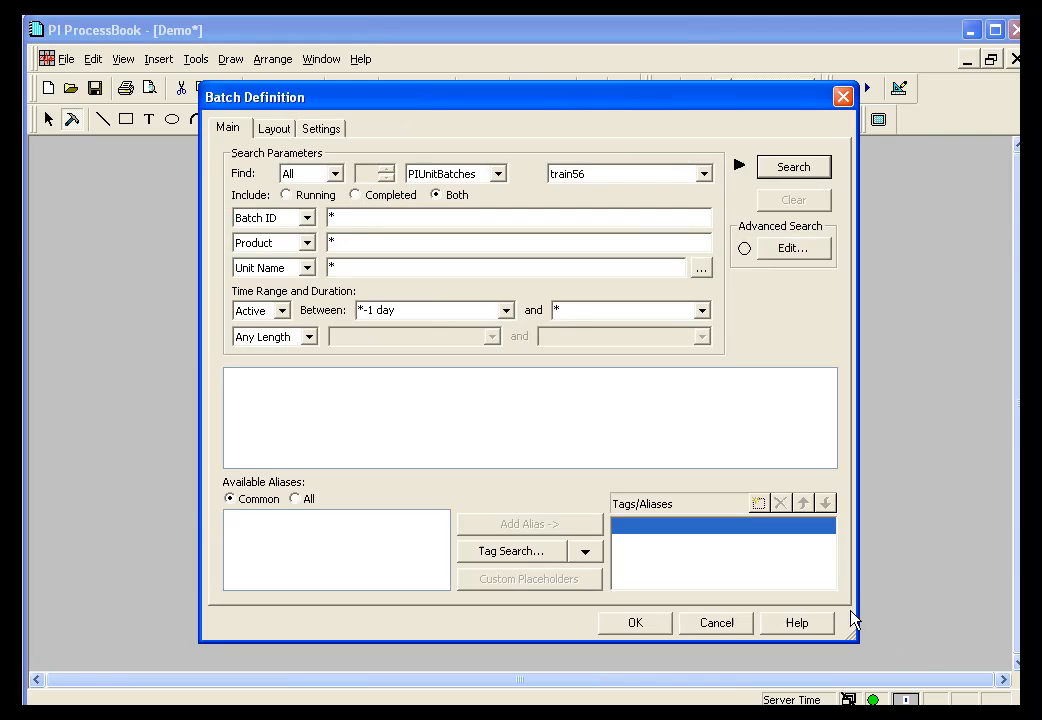
mouse_move(500, 448)
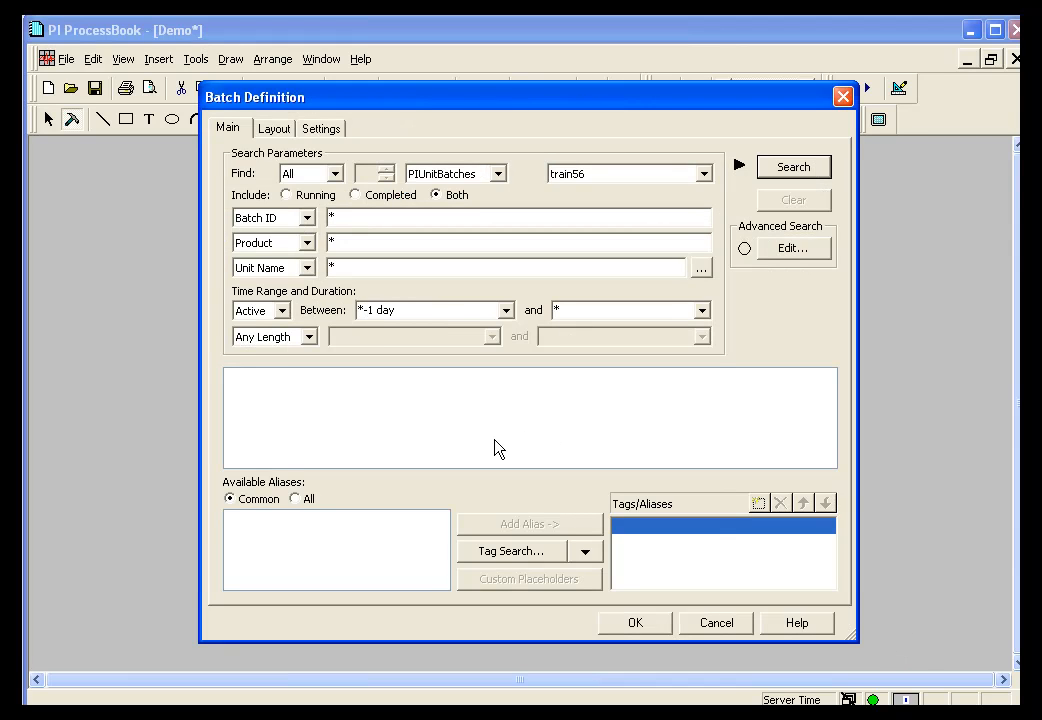
mouse_move(390, 548)
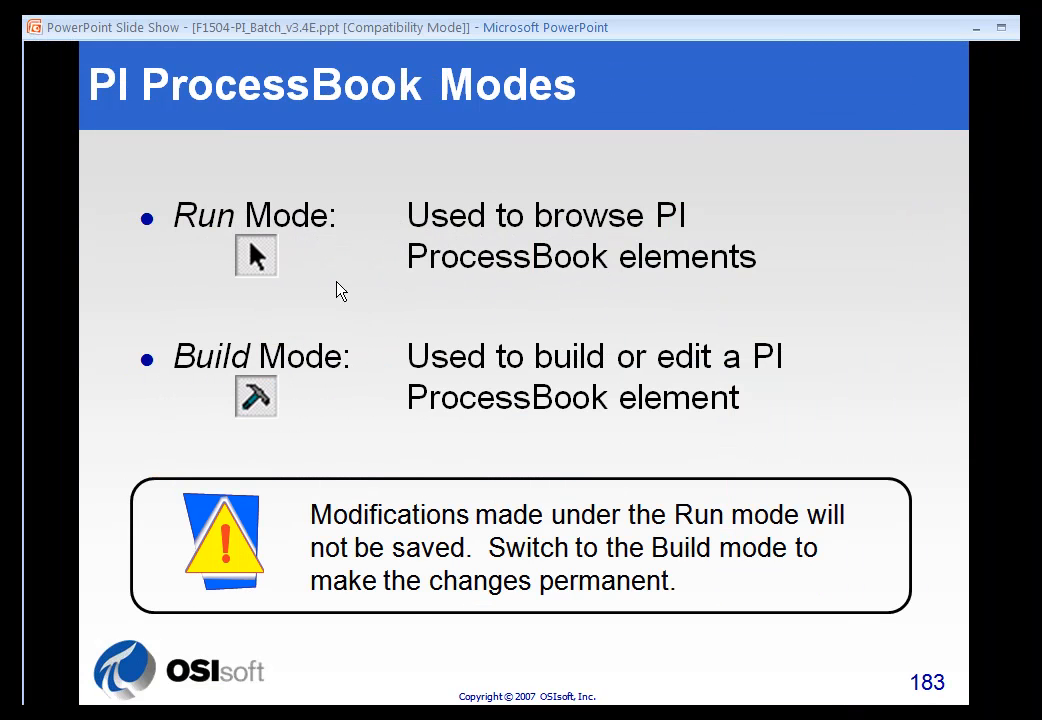
mouse_move(316, 390)
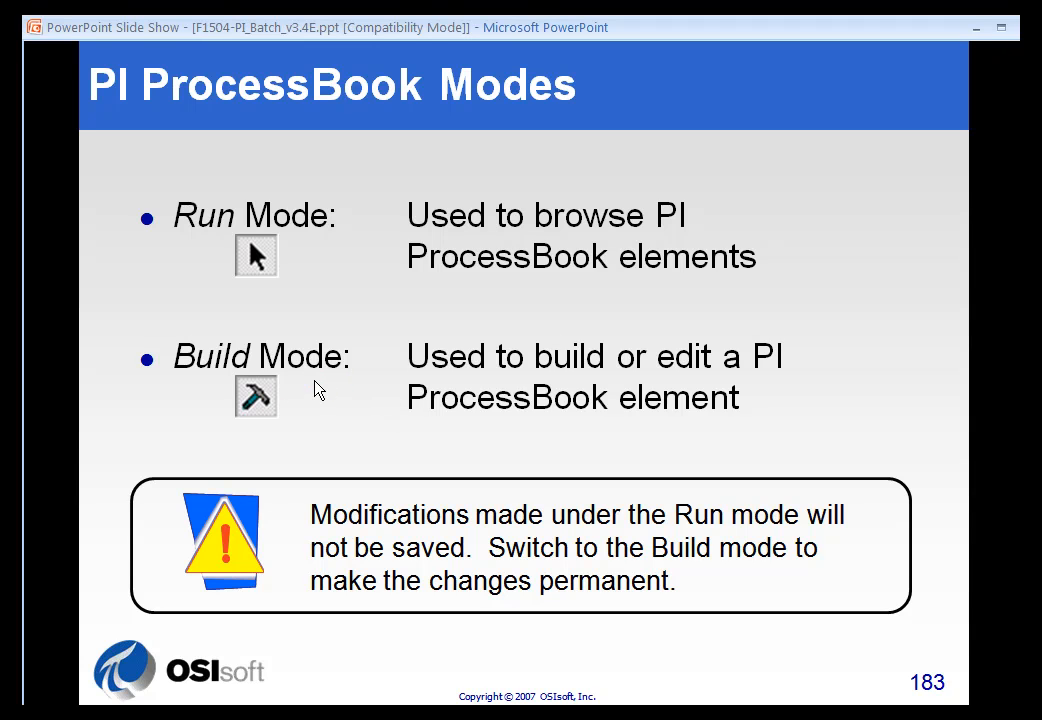
Advance the slideshow to the Batch Definition Overview - Main slide.
key("Right")
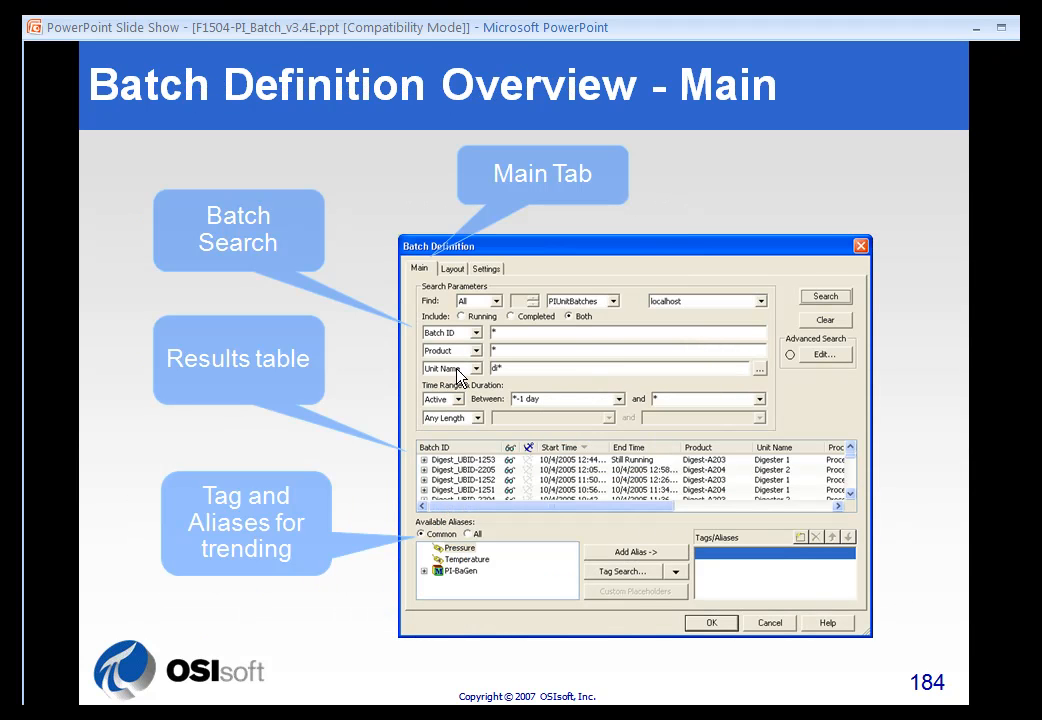
mouse_move(458, 288)
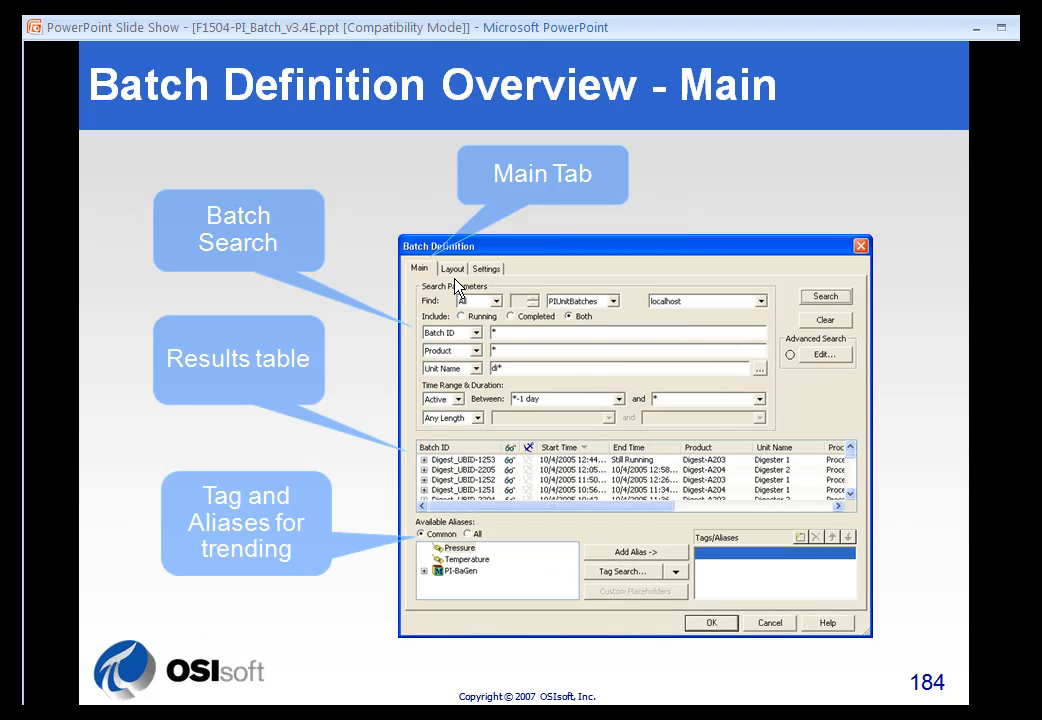
mouse_move(490, 280)
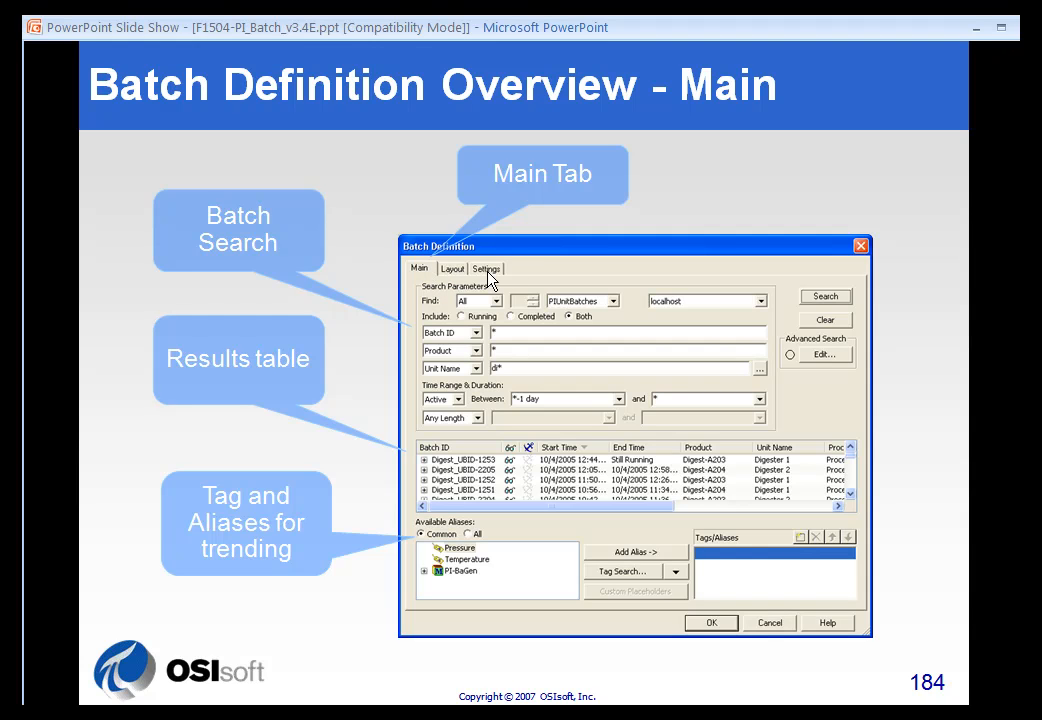
mouse_move(536, 468)
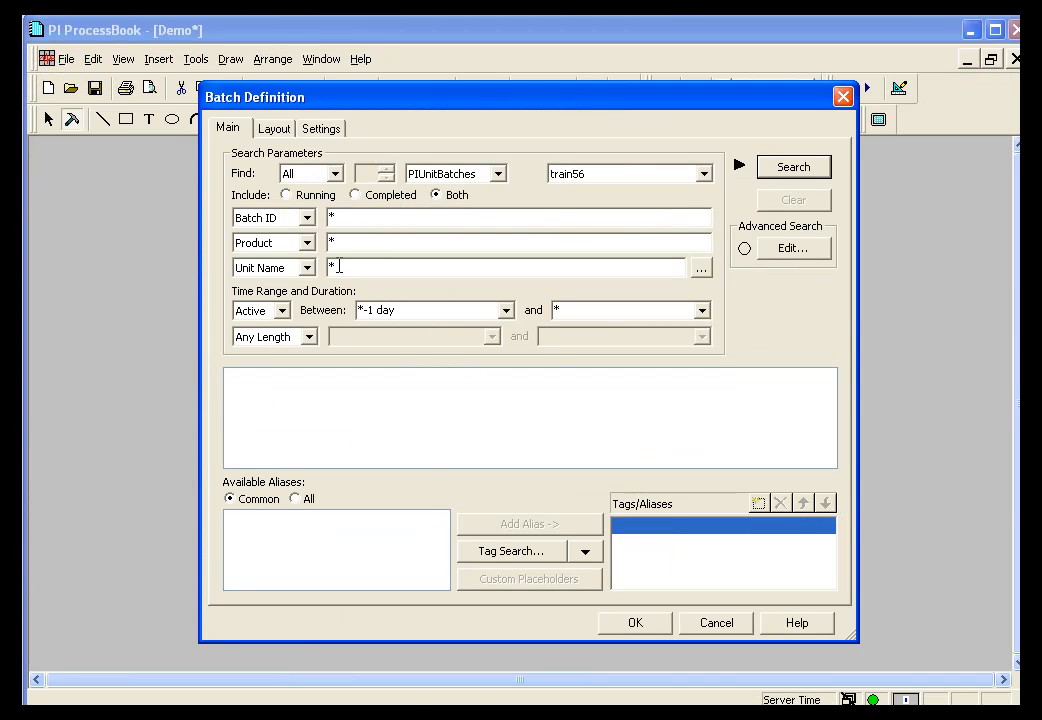
Search for unit name '*digester 1*' over '*-4h' to '*' and list the batches.
type("dies")
type("*-4")
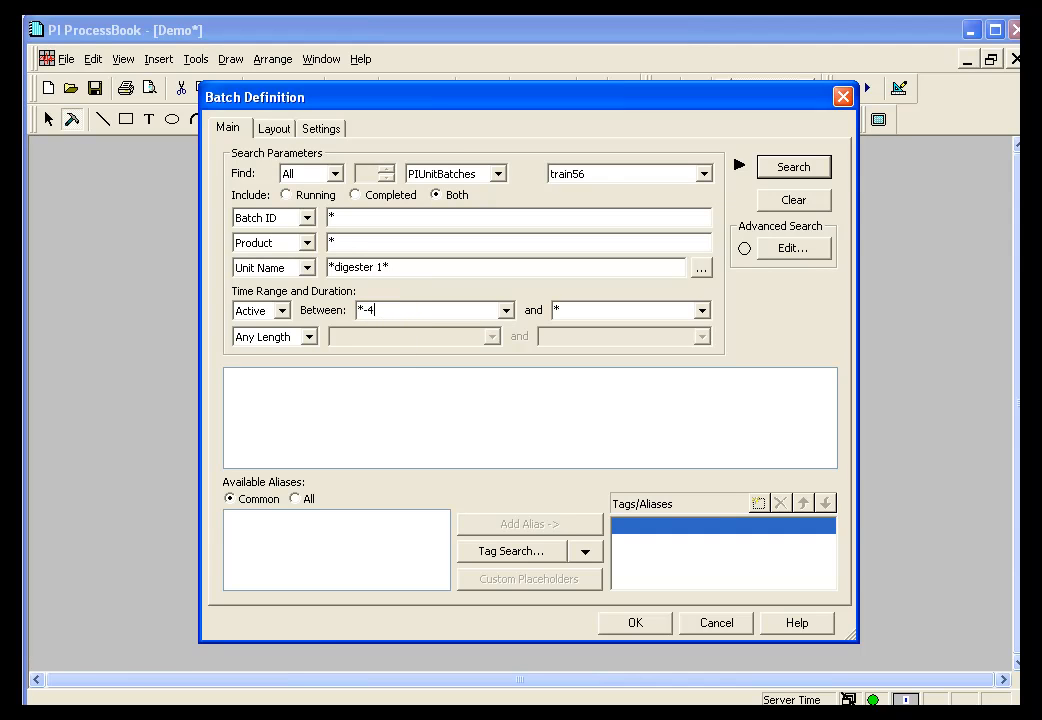
type("h")
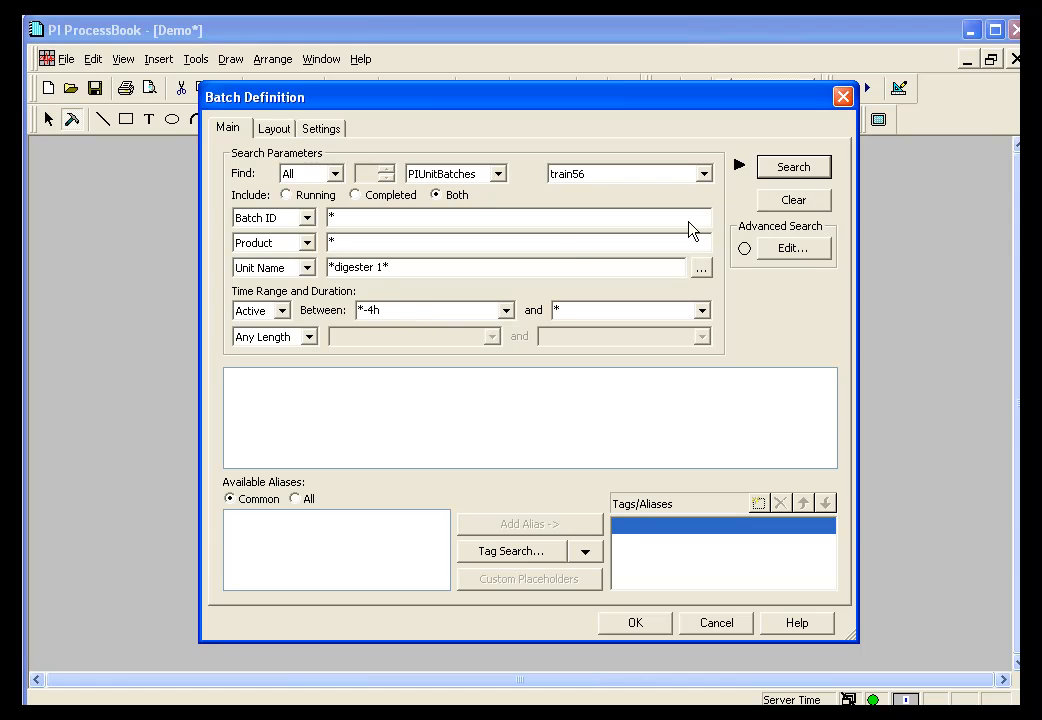
left_click(792, 166)
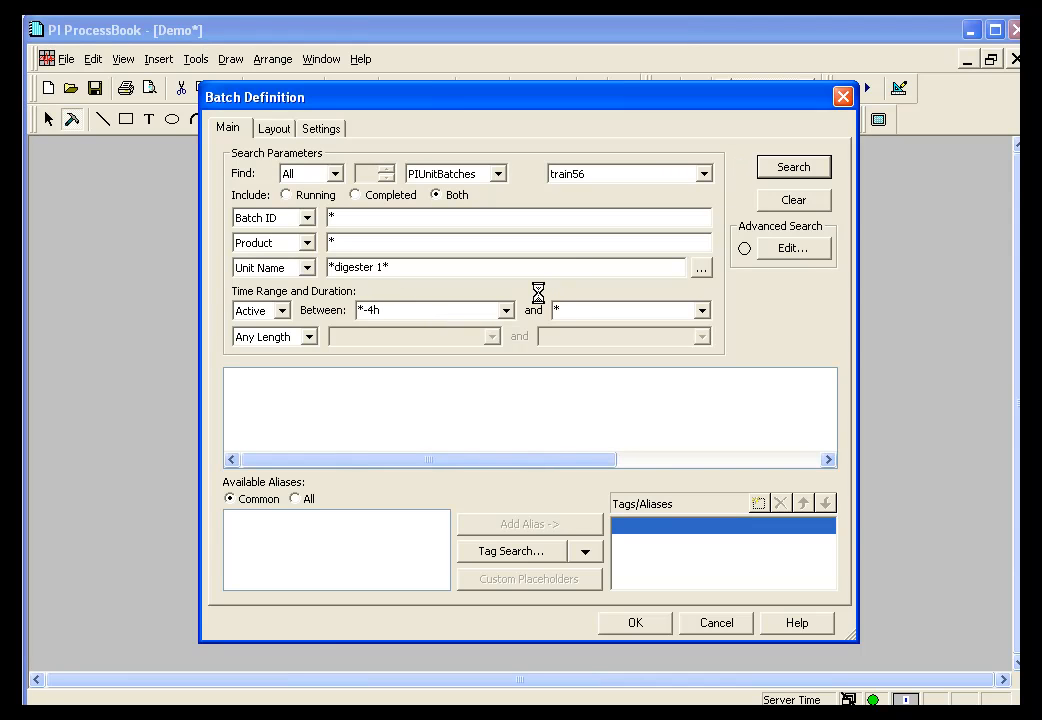
left_click(792, 166)
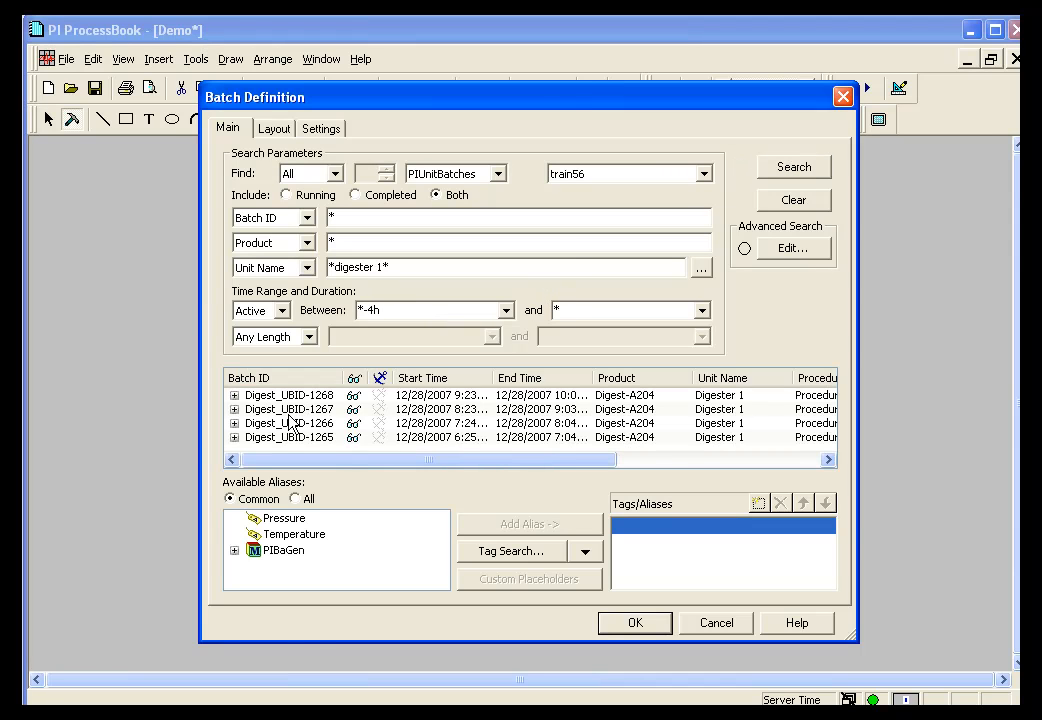
mouse_move(340, 488)
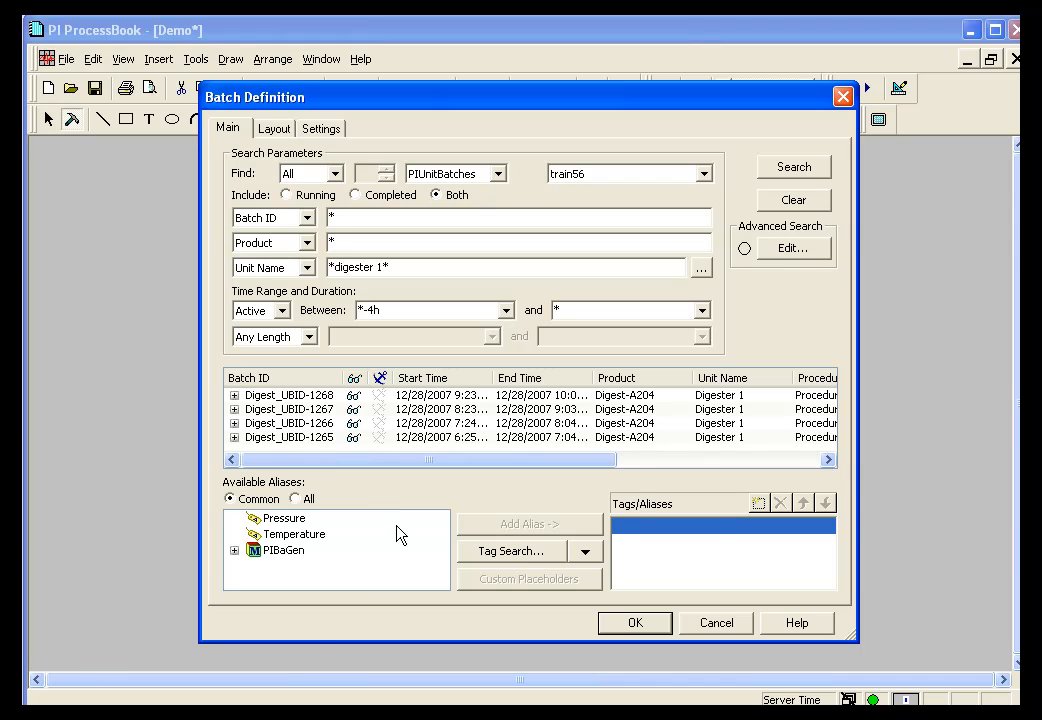
Add the Temperature alias from Available Aliases to the Tags/Aliases list.
left_click(284, 518)
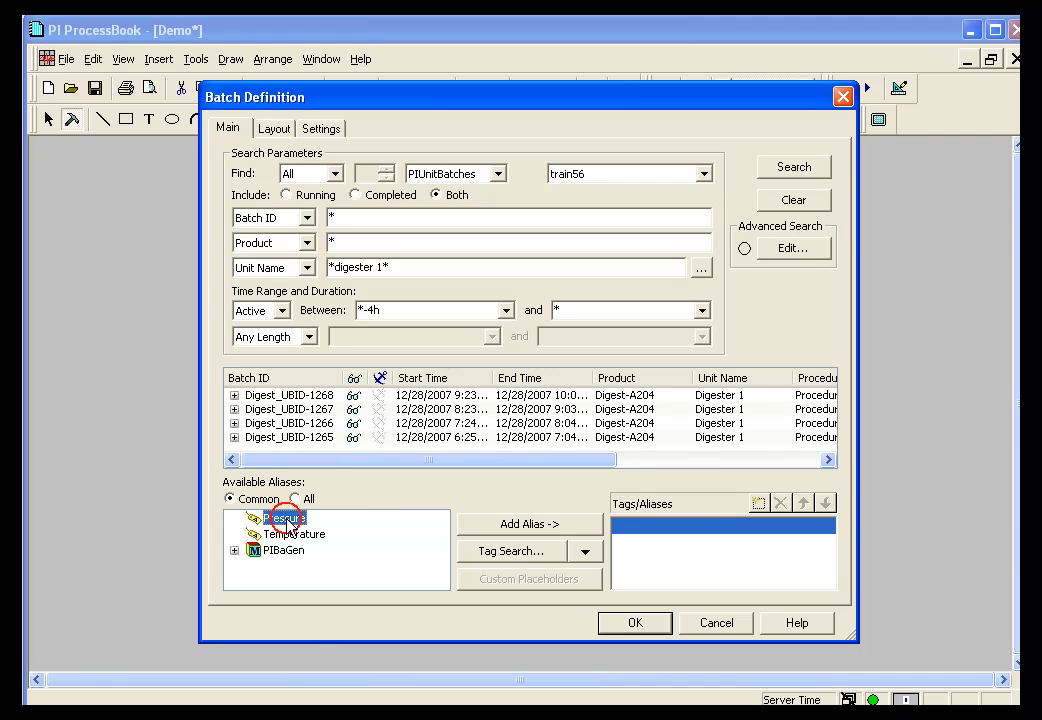
left_click(292, 532)
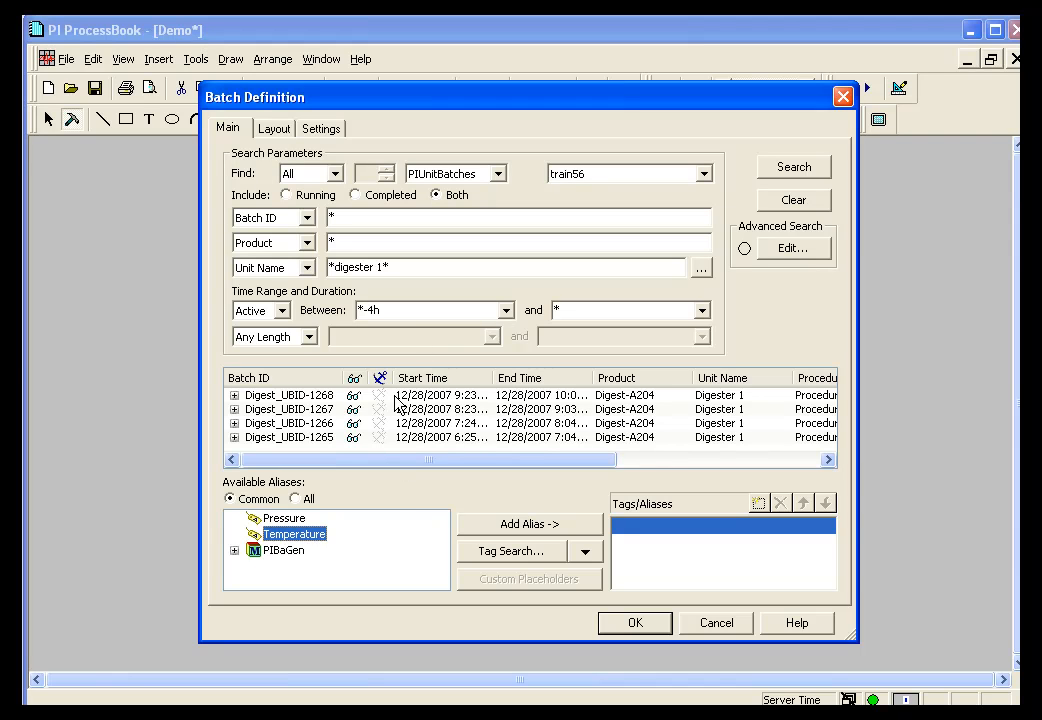
mouse_move(378, 522)
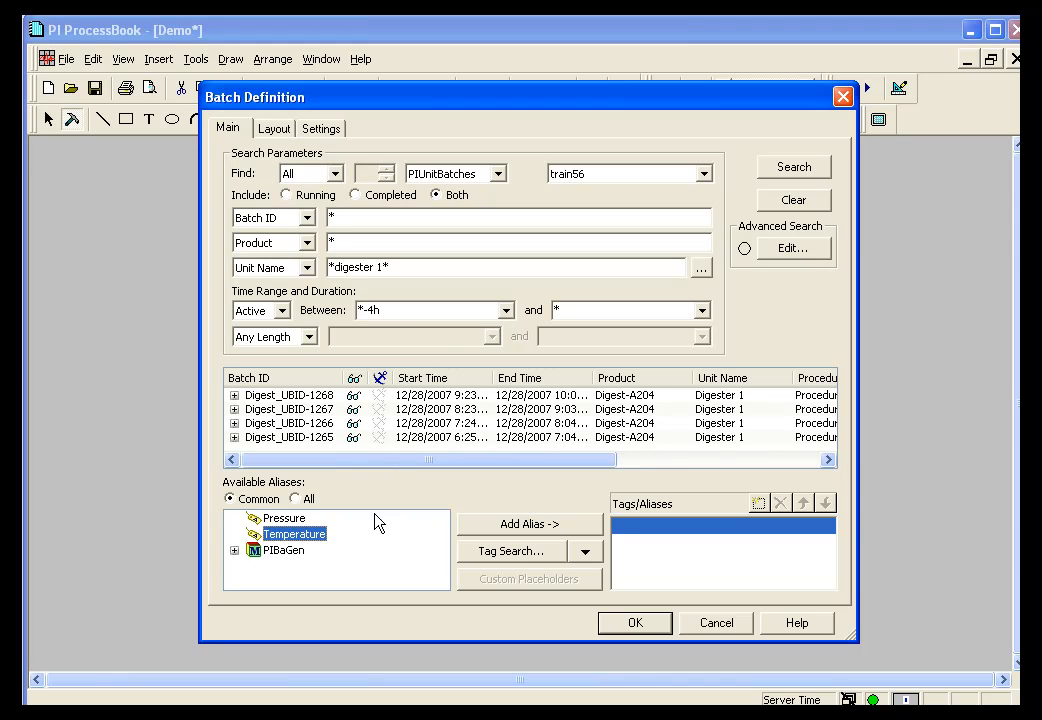
mouse_move(516, 536)
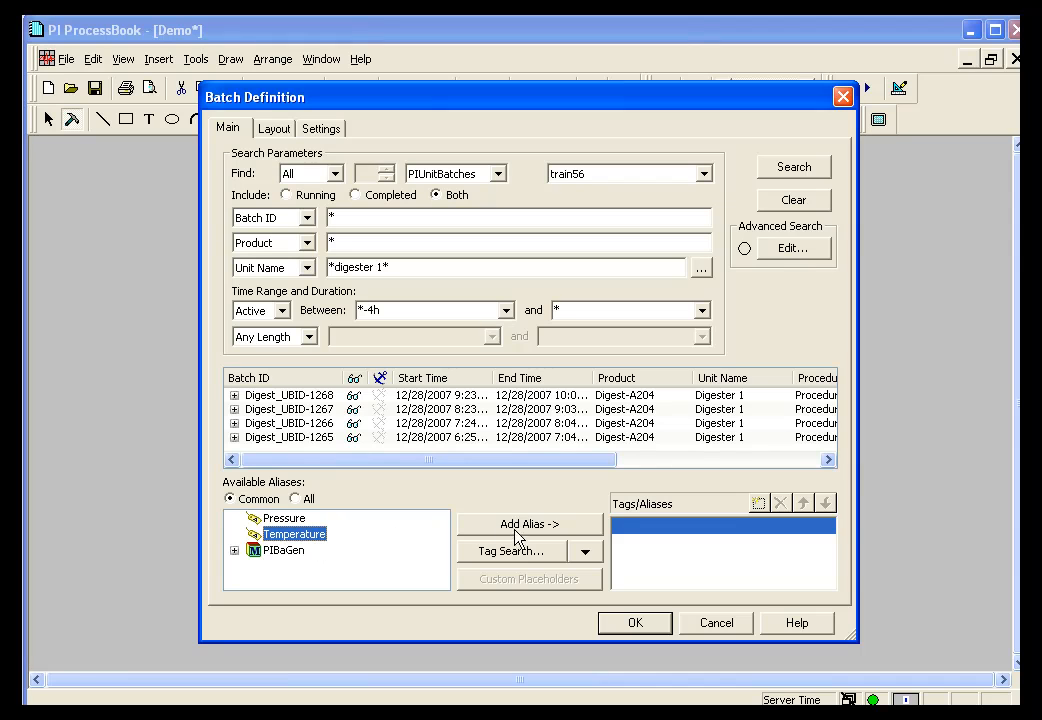
left_click(528, 524)
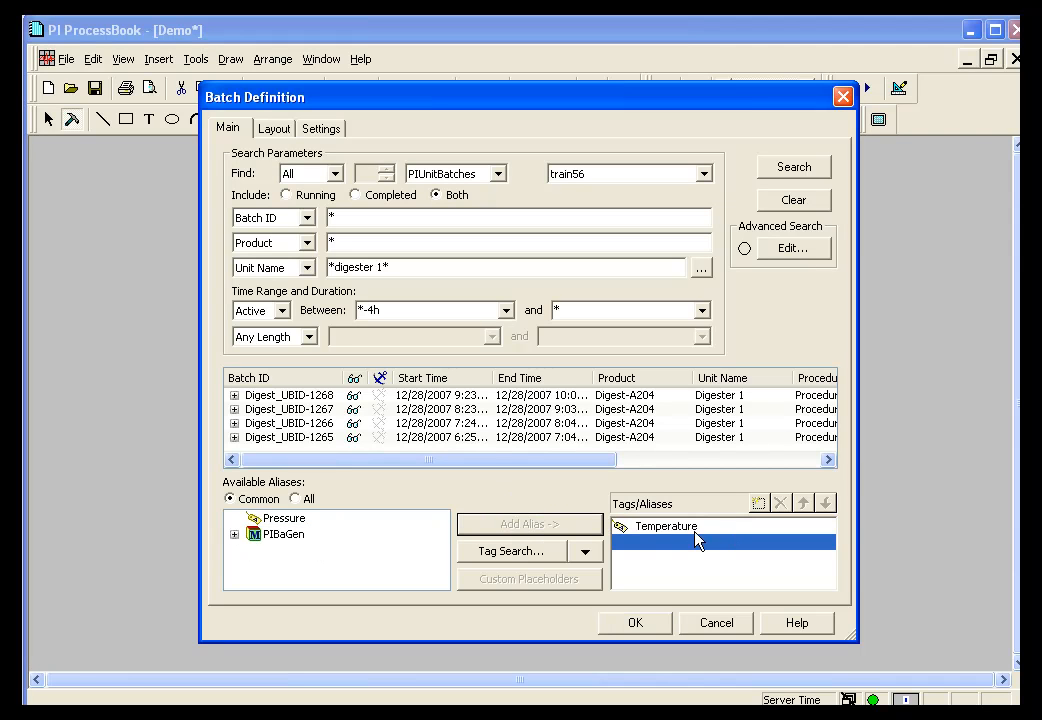
mouse_move(678, 536)
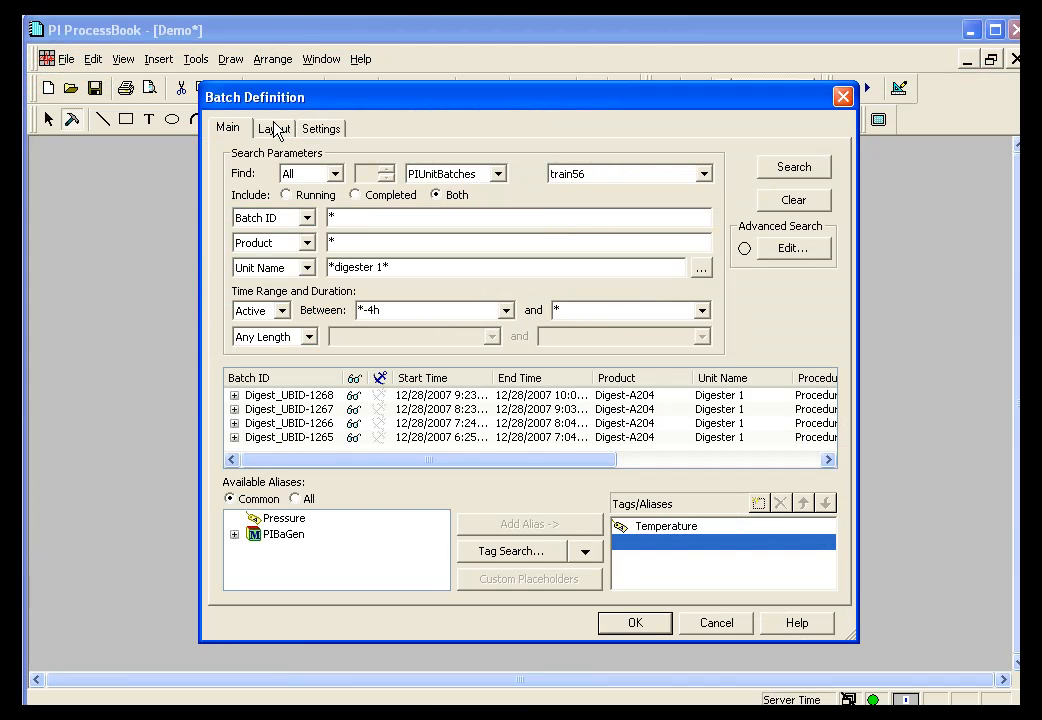
Review the batch group's Layout settings listing the Batch Trend for Temperature and its preview.
left_click(272, 128)
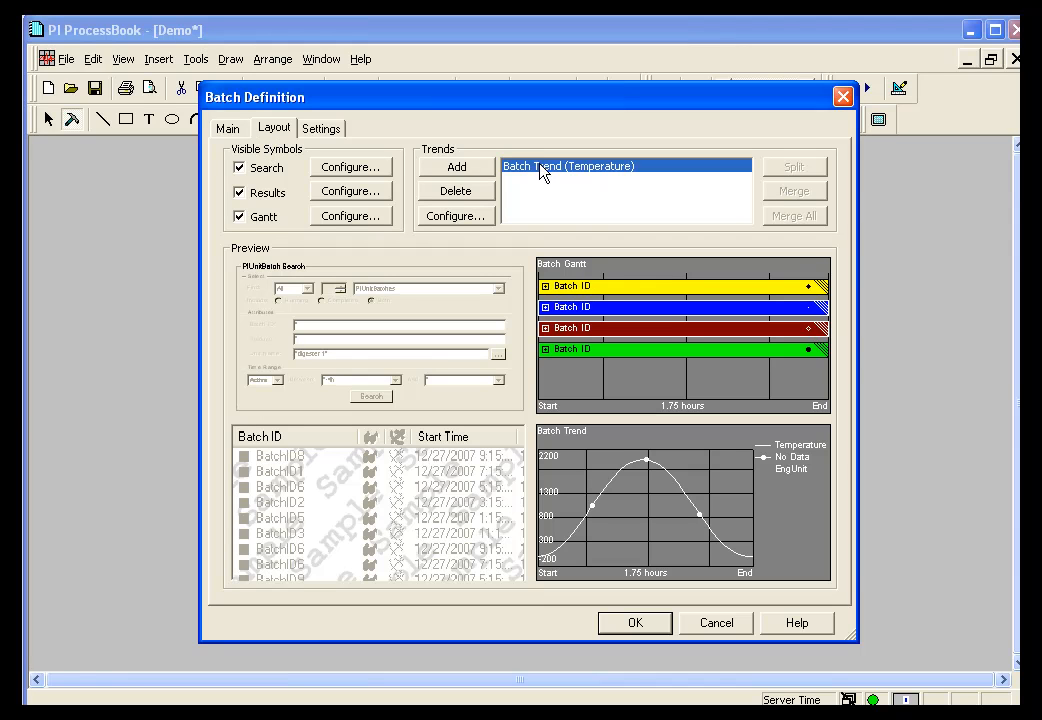
mouse_move(584, 176)
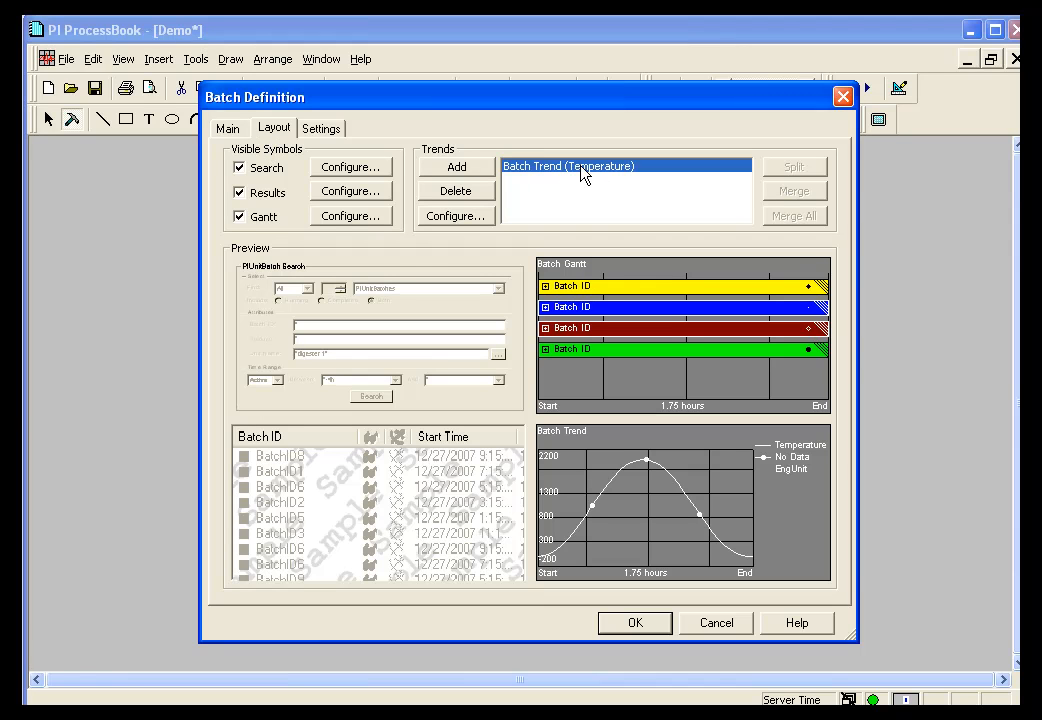
mouse_move(588, 222)
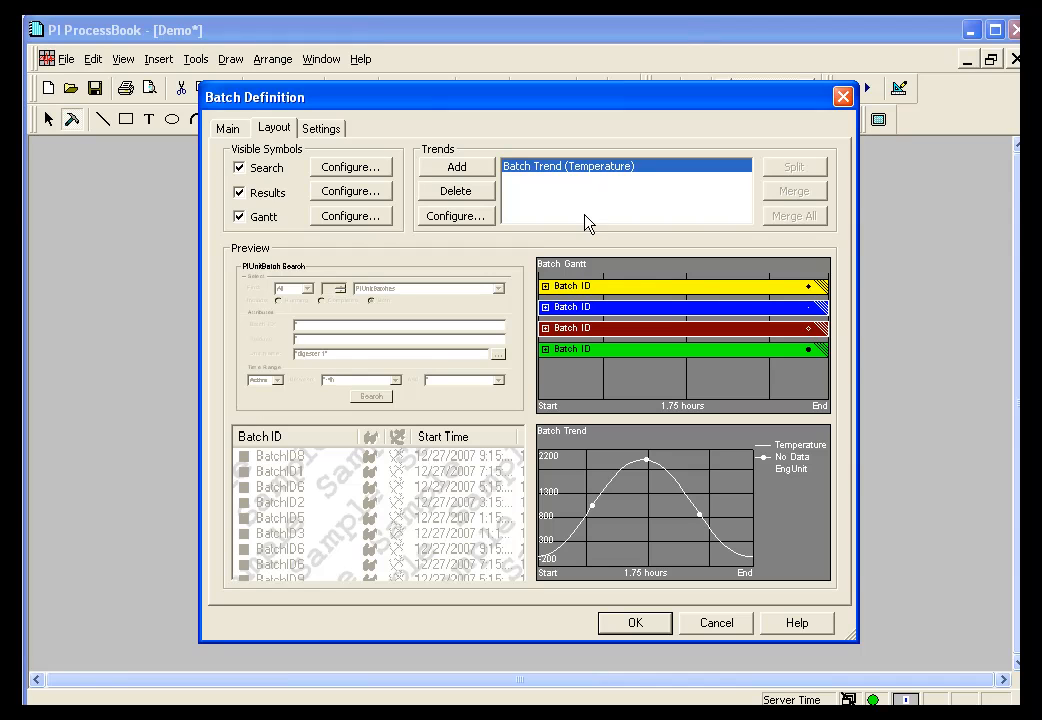
mouse_move(258, 176)
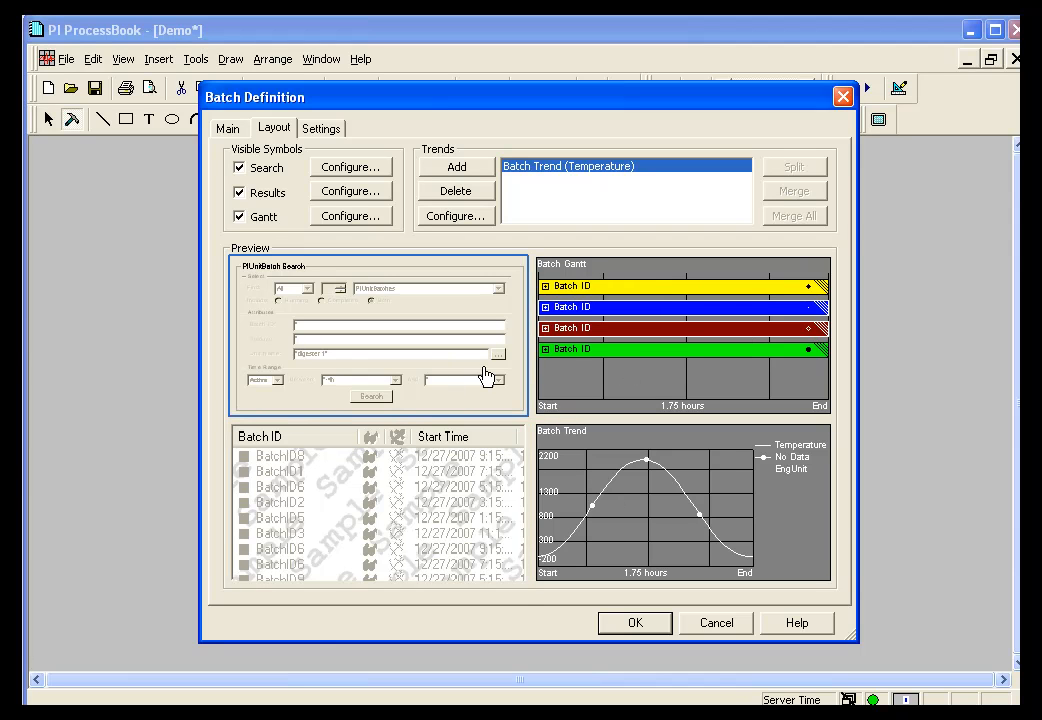
mouse_move(460, 356)
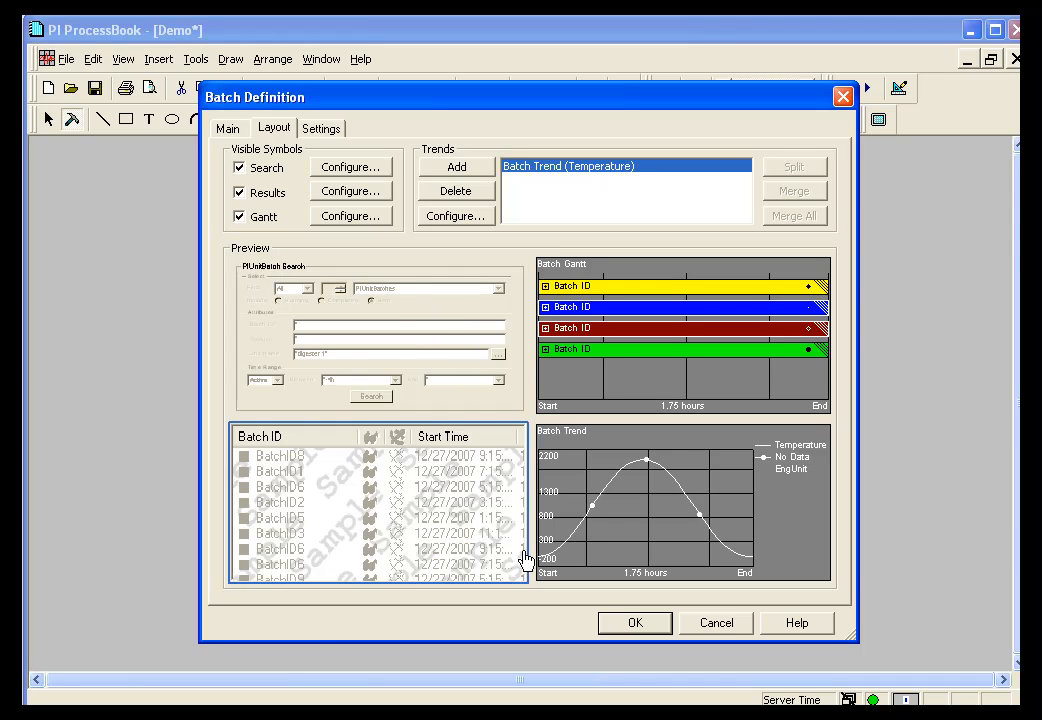
mouse_move(642, 390)
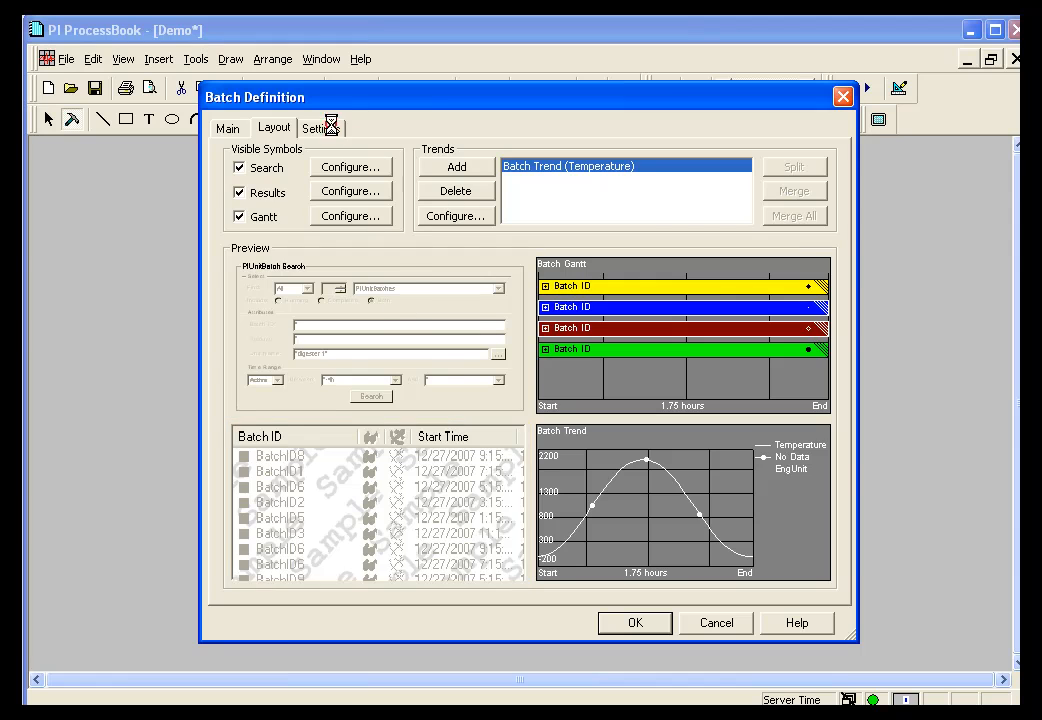
left_click(320, 128)
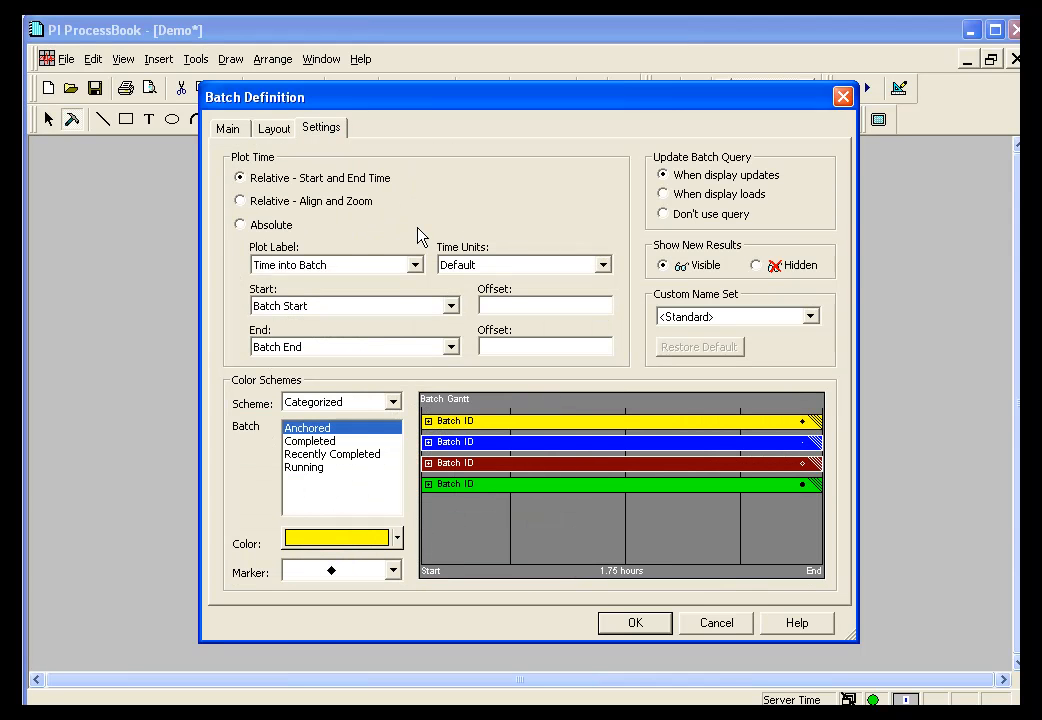
mouse_move(336, 200)
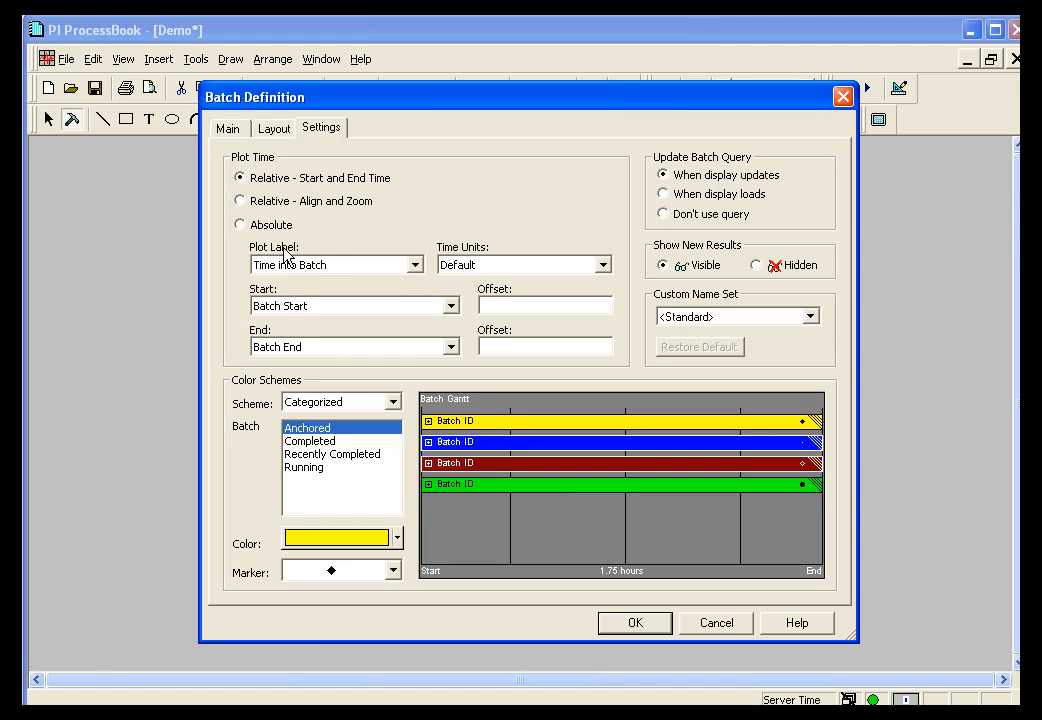
mouse_move(296, 318)
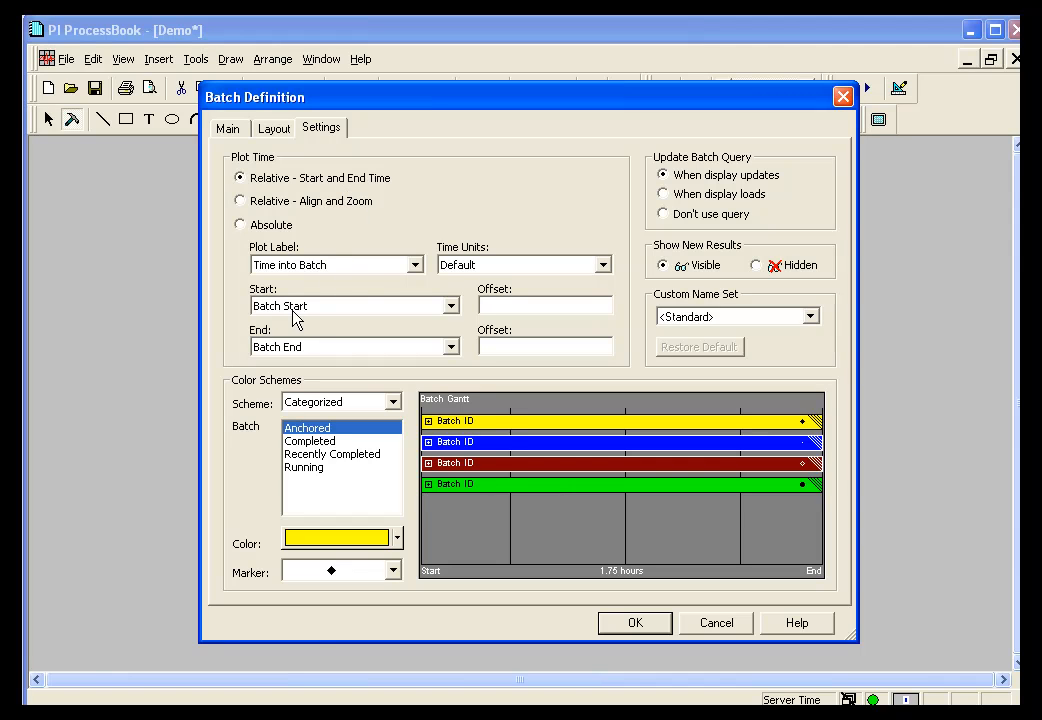
mouse_move(296, 344)
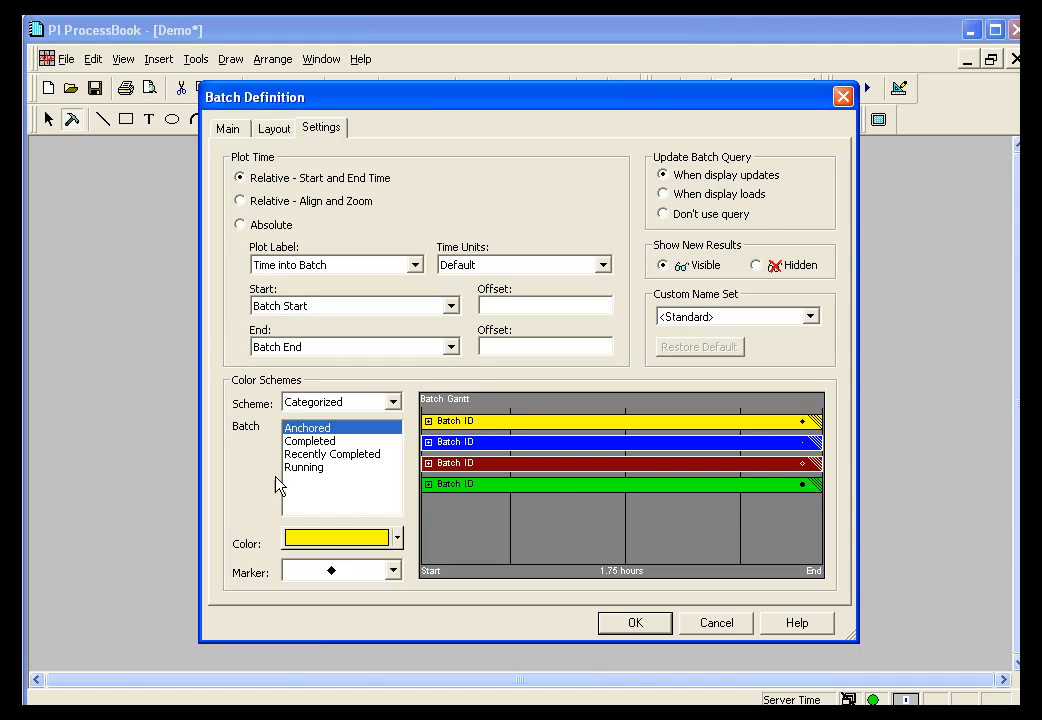
mouse_move(430, 504)
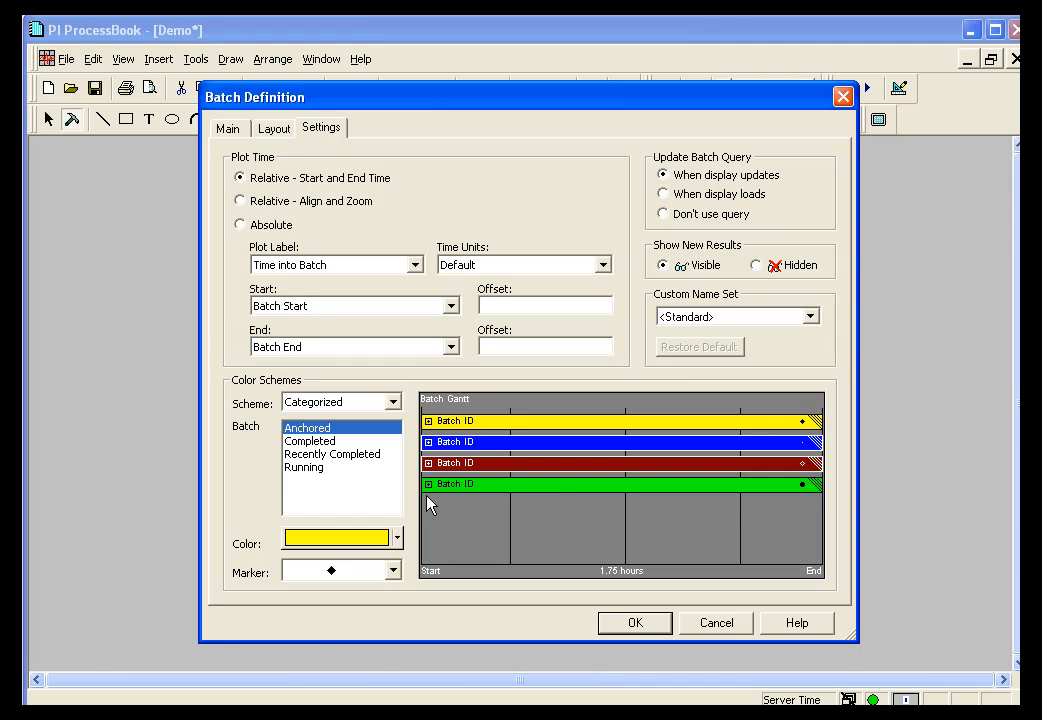
mouse_move(240, 472)
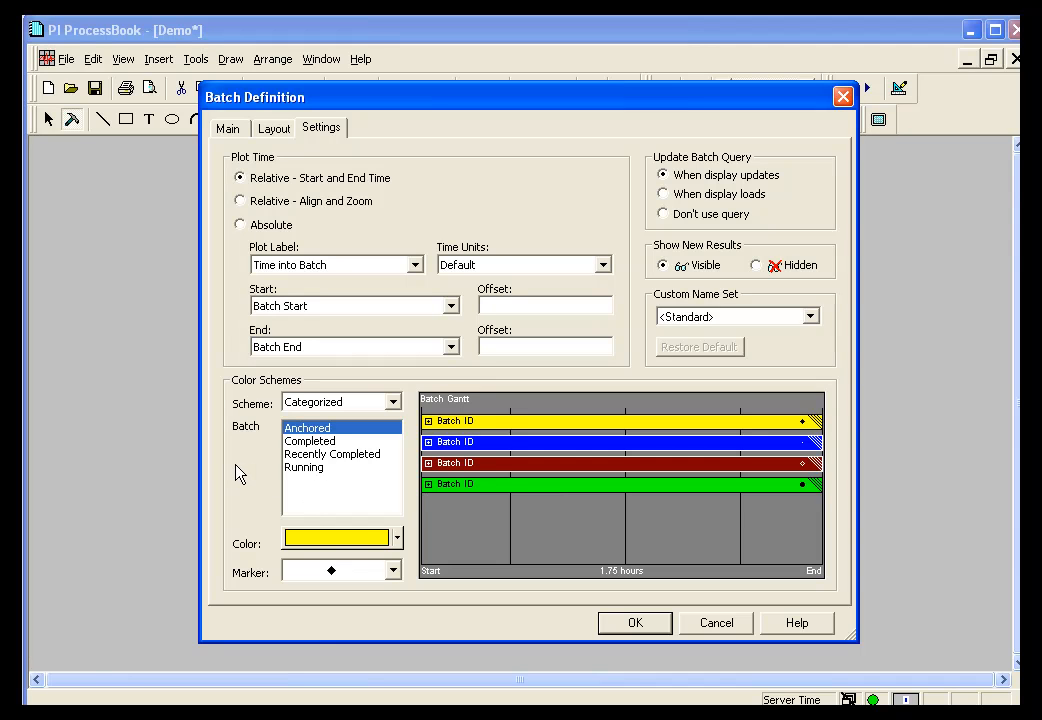
mouse_move(240, 466)
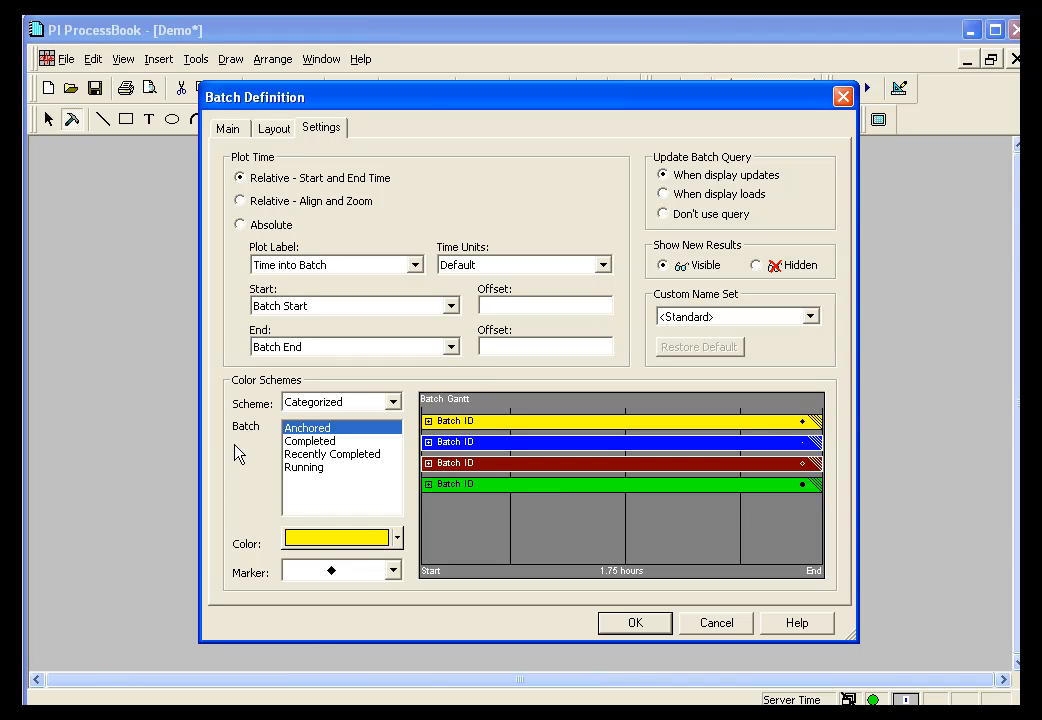
mouse_move(644, 192)
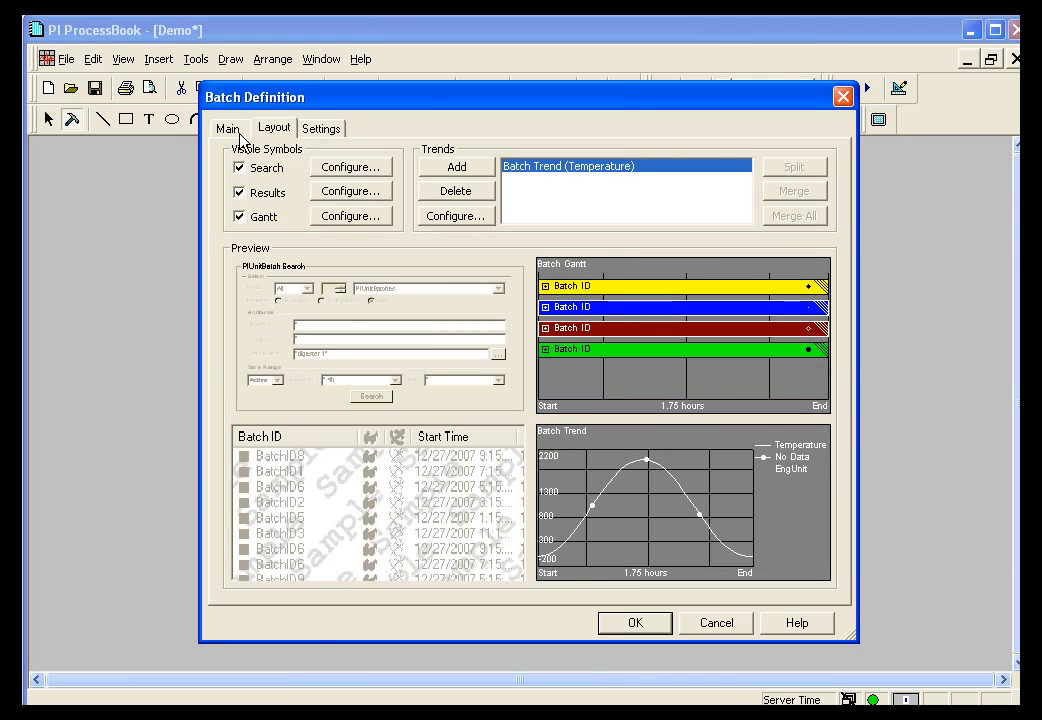
Confirm the Batch Definition from the Main settings, placing the four-panel digester 1 batch group on the display.
left_click(228, 128)
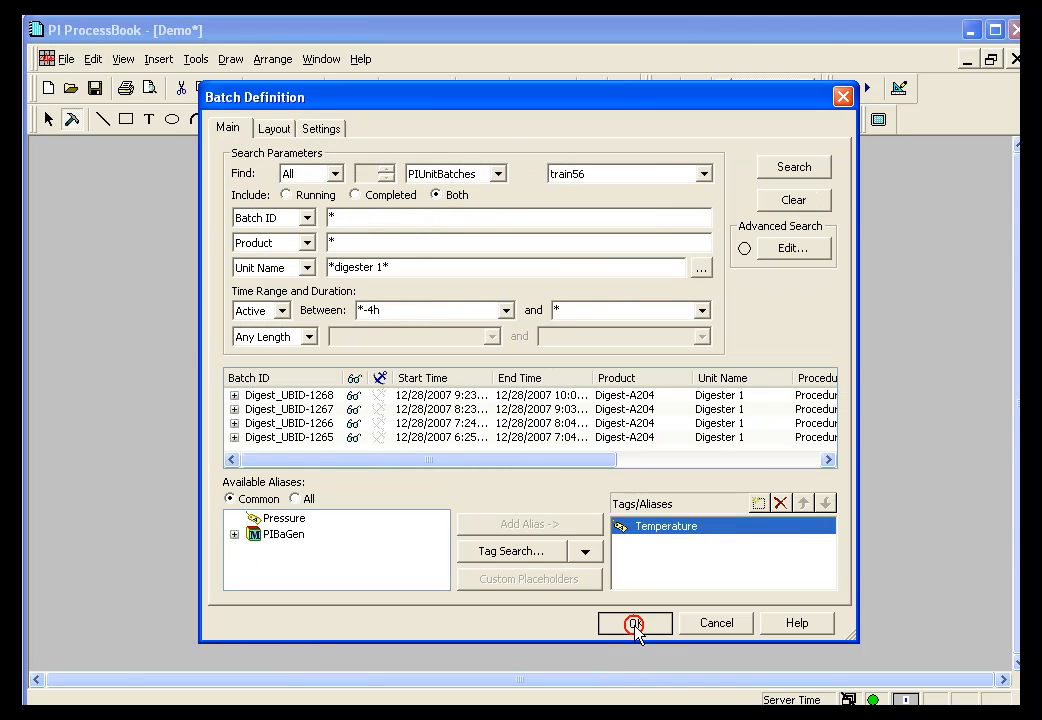
left_click(636, 622)
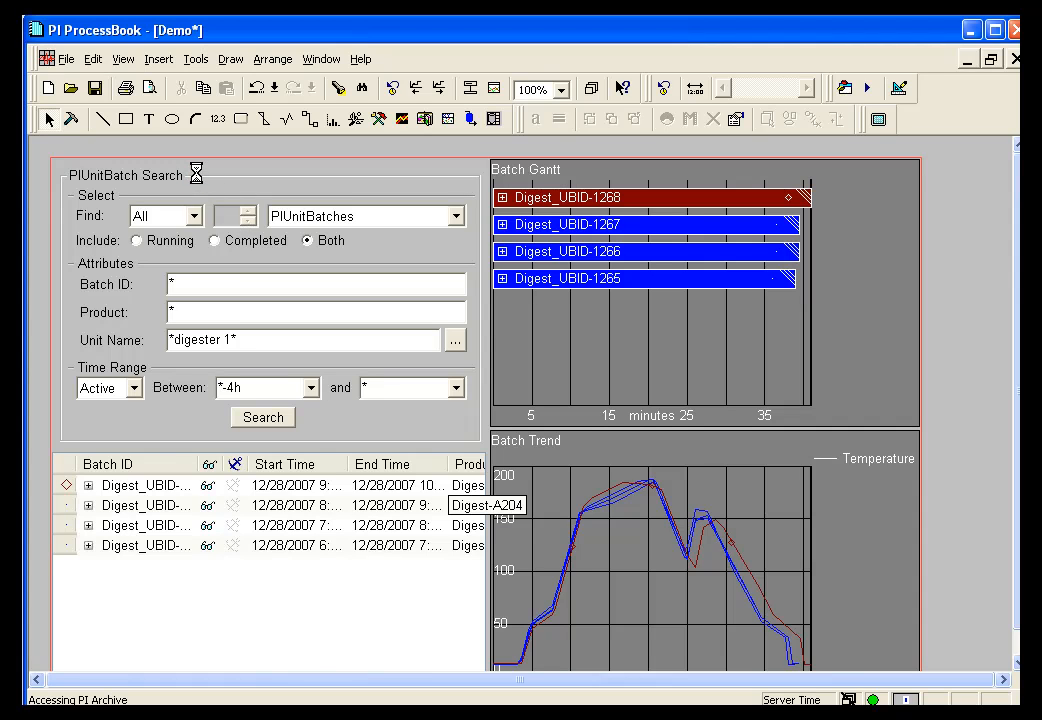
left_click(262, 418)
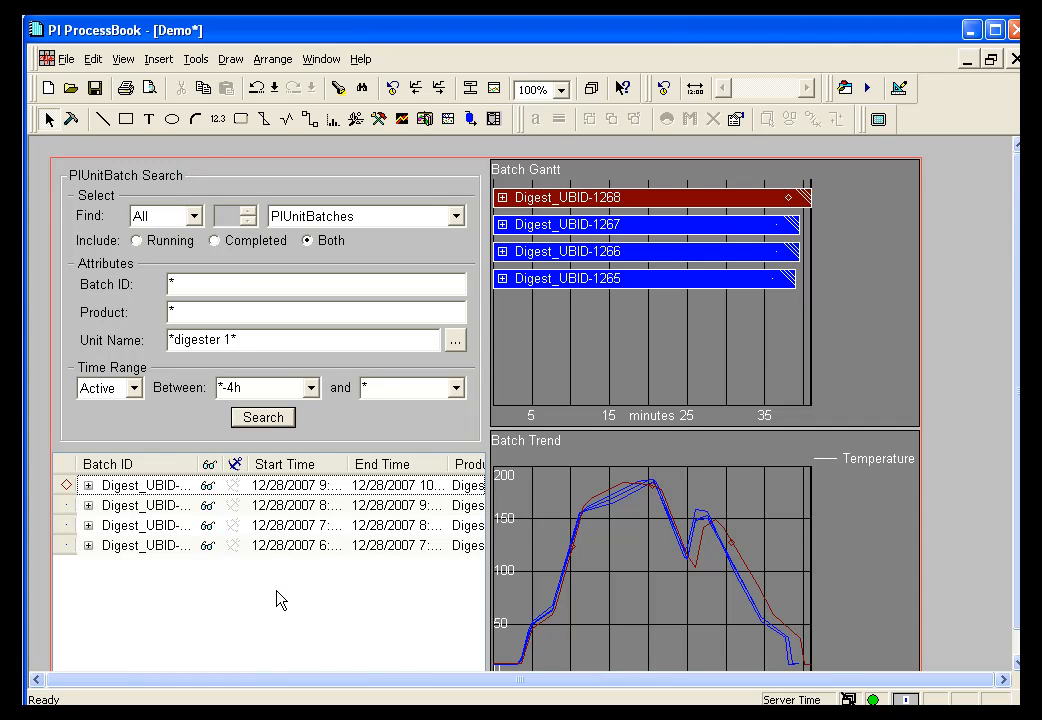
mouse_move(864, 264)
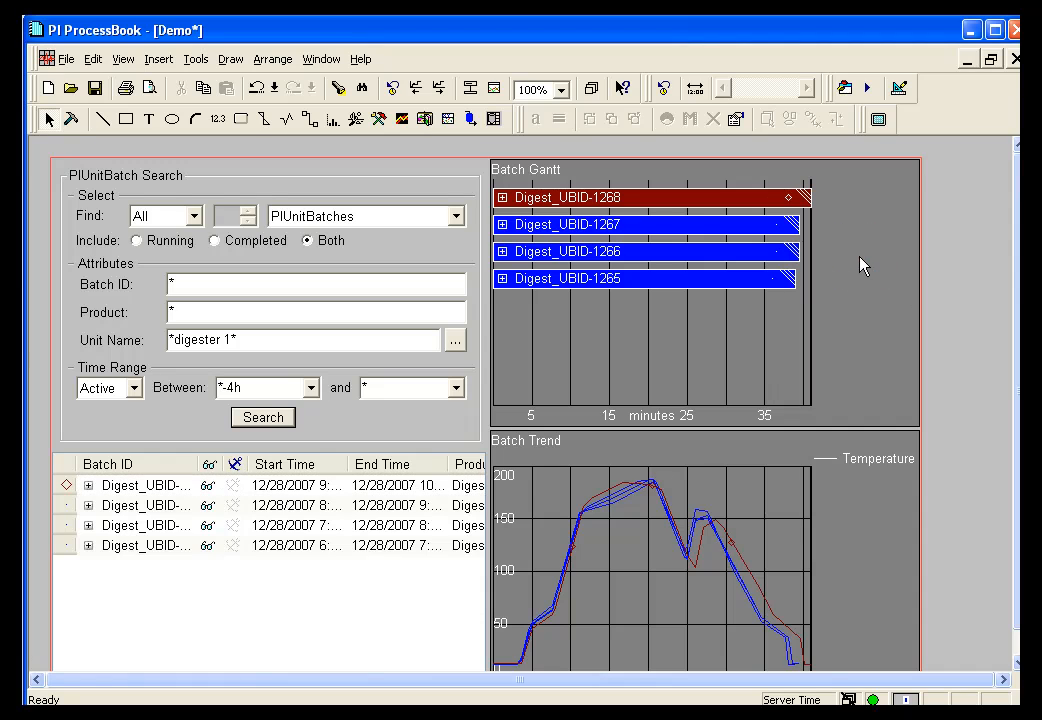
mouse_move(884, 528)
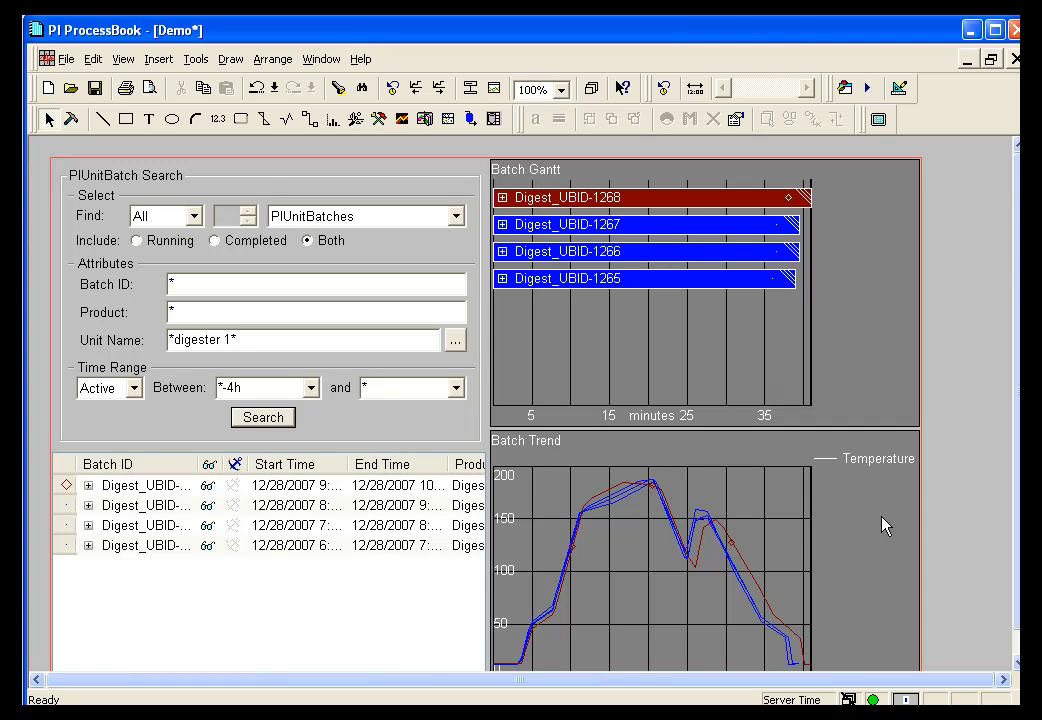